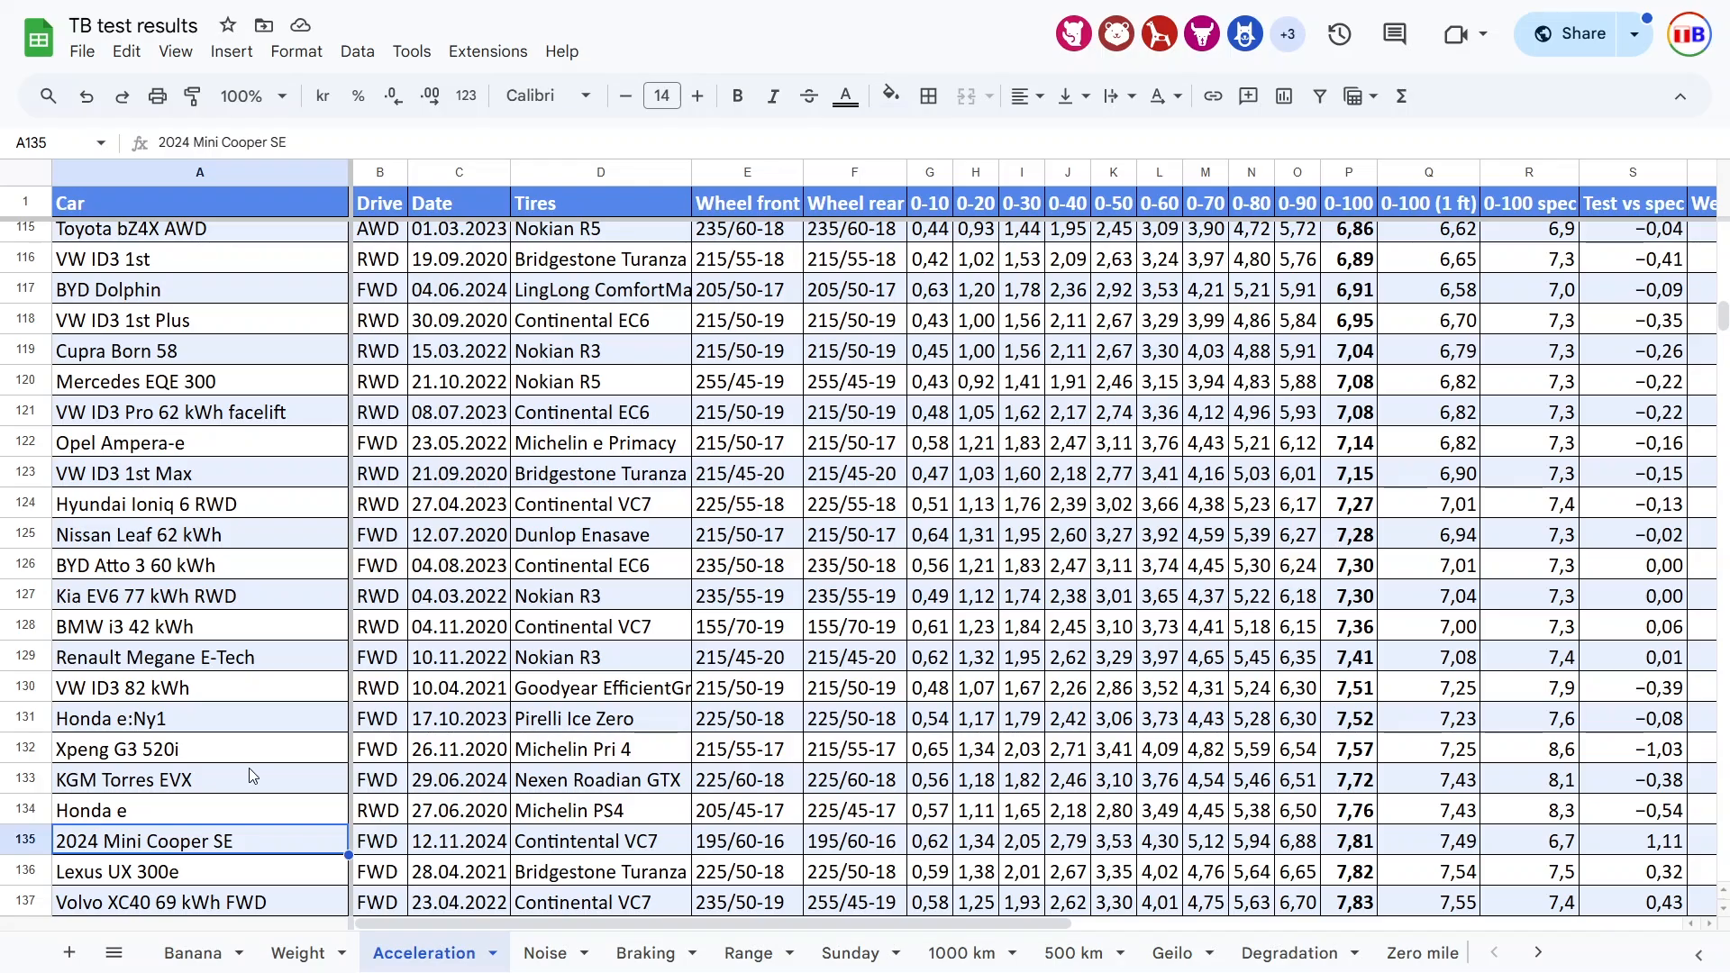
Step: Review the 2024 Mini Cooper SE's claimed and measured 0-100 times and drive type on the Acceleration sheet
click(600, 839)
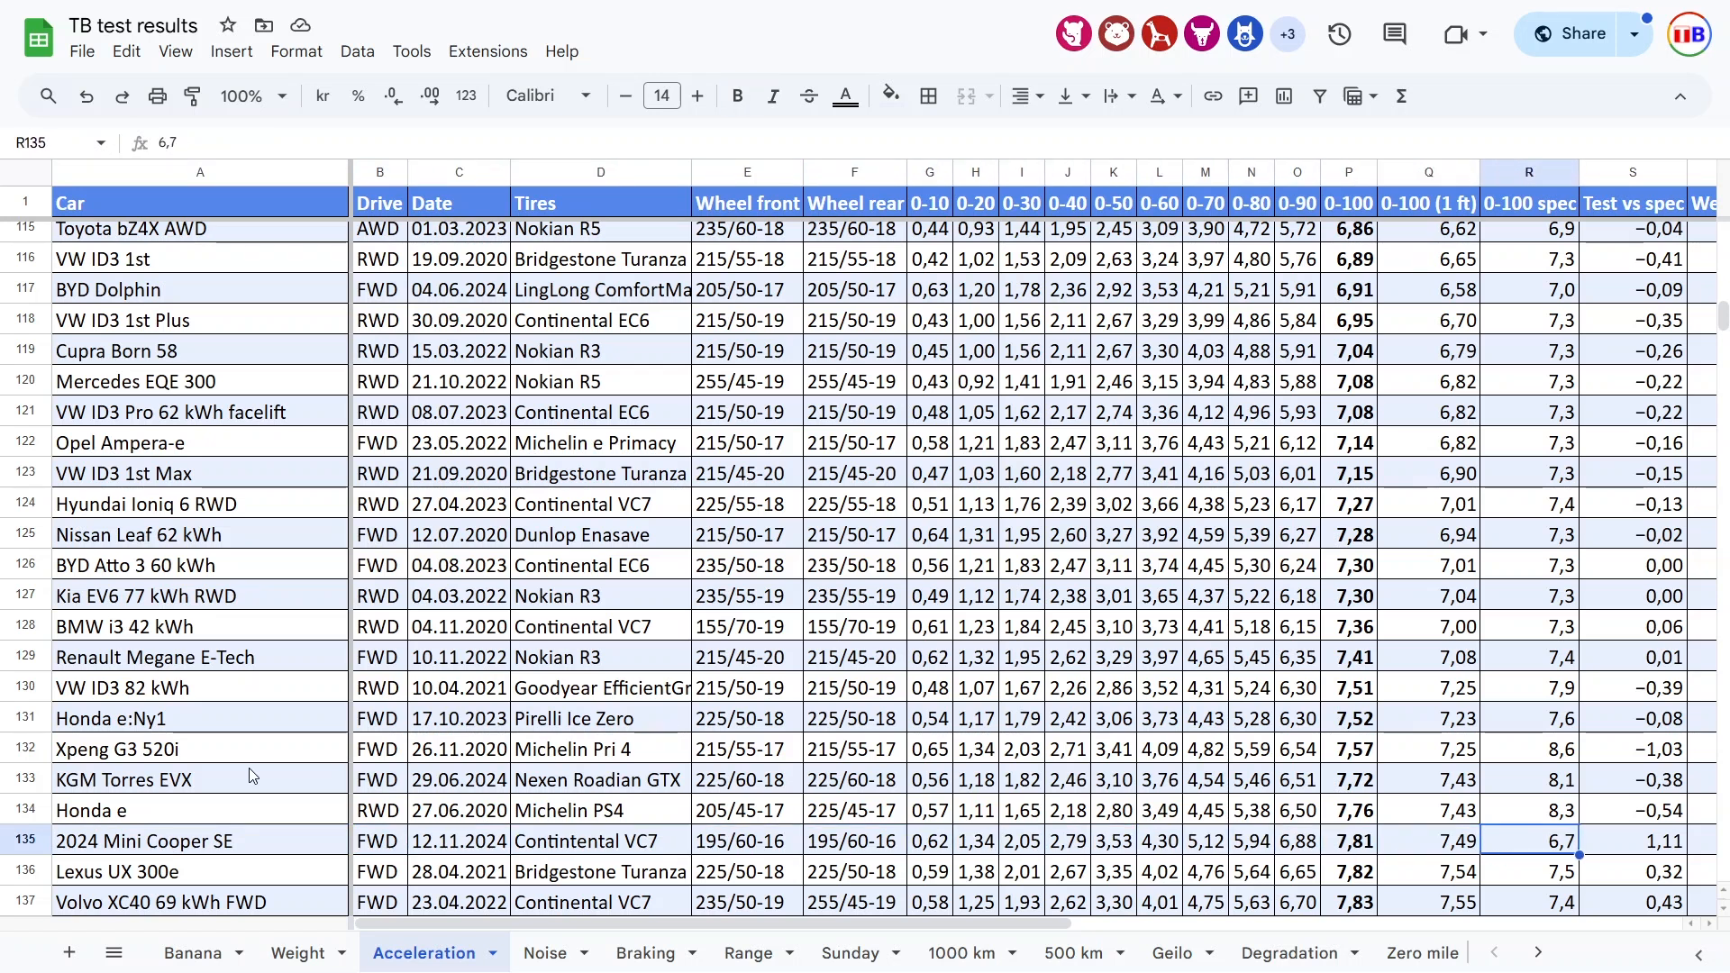
click(1348, 839)
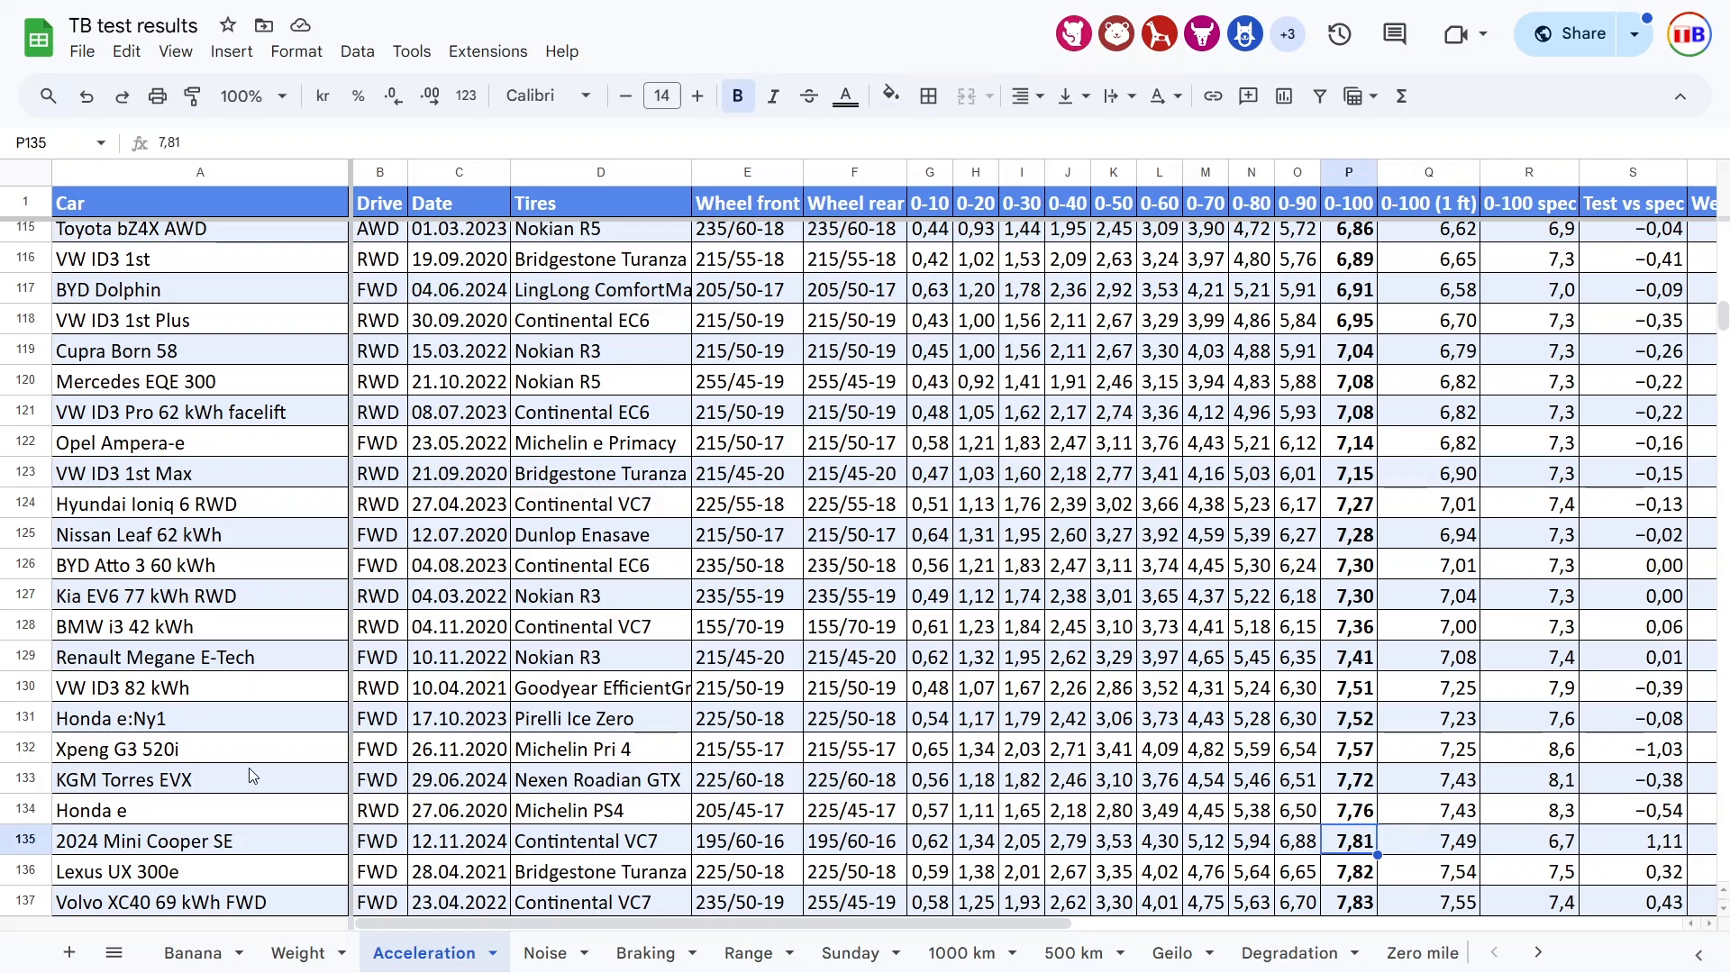
click(600, 840)
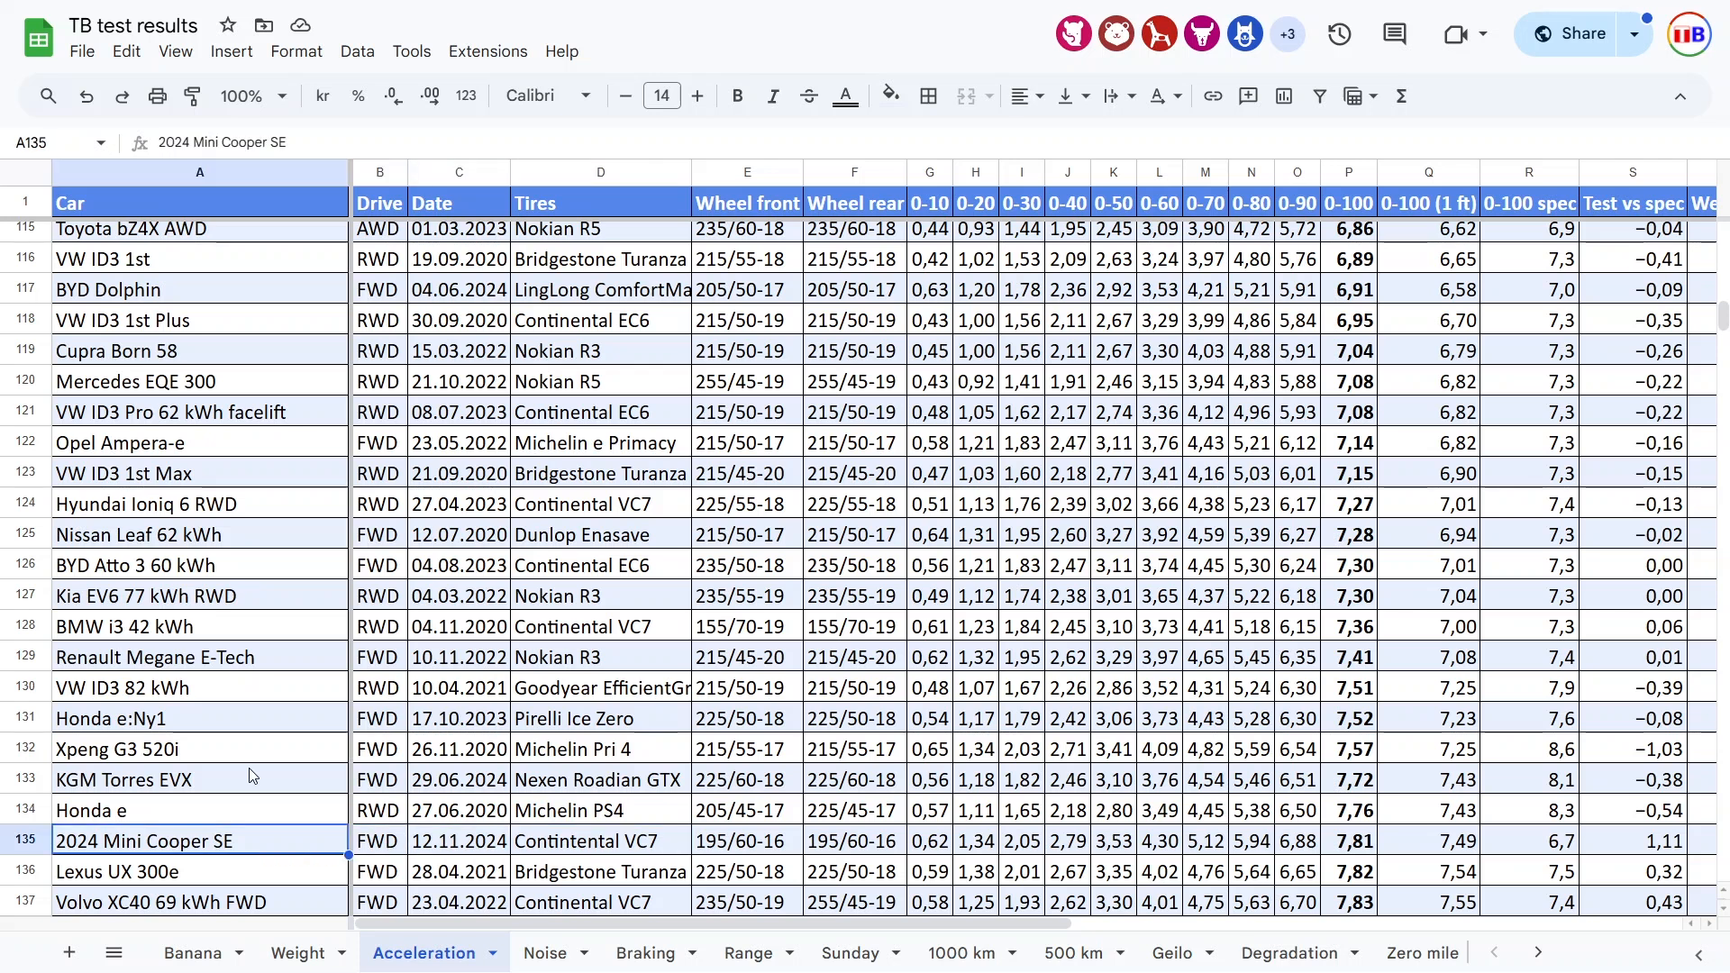
click(376, 842)
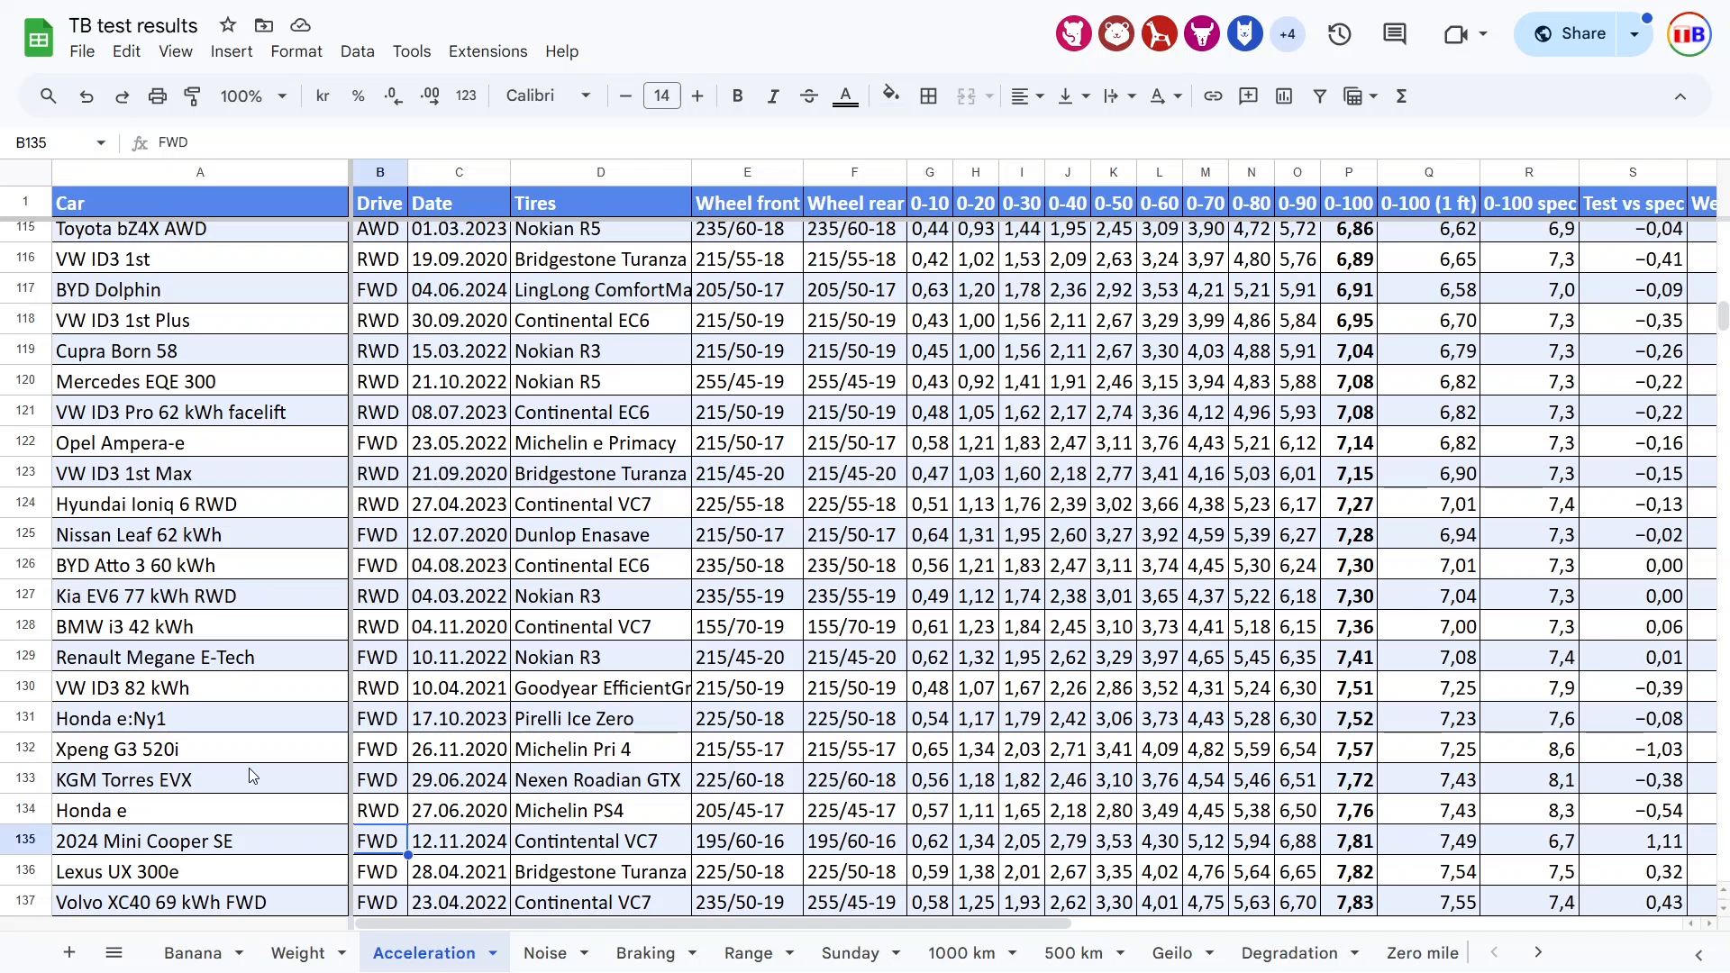
click(200, 840)
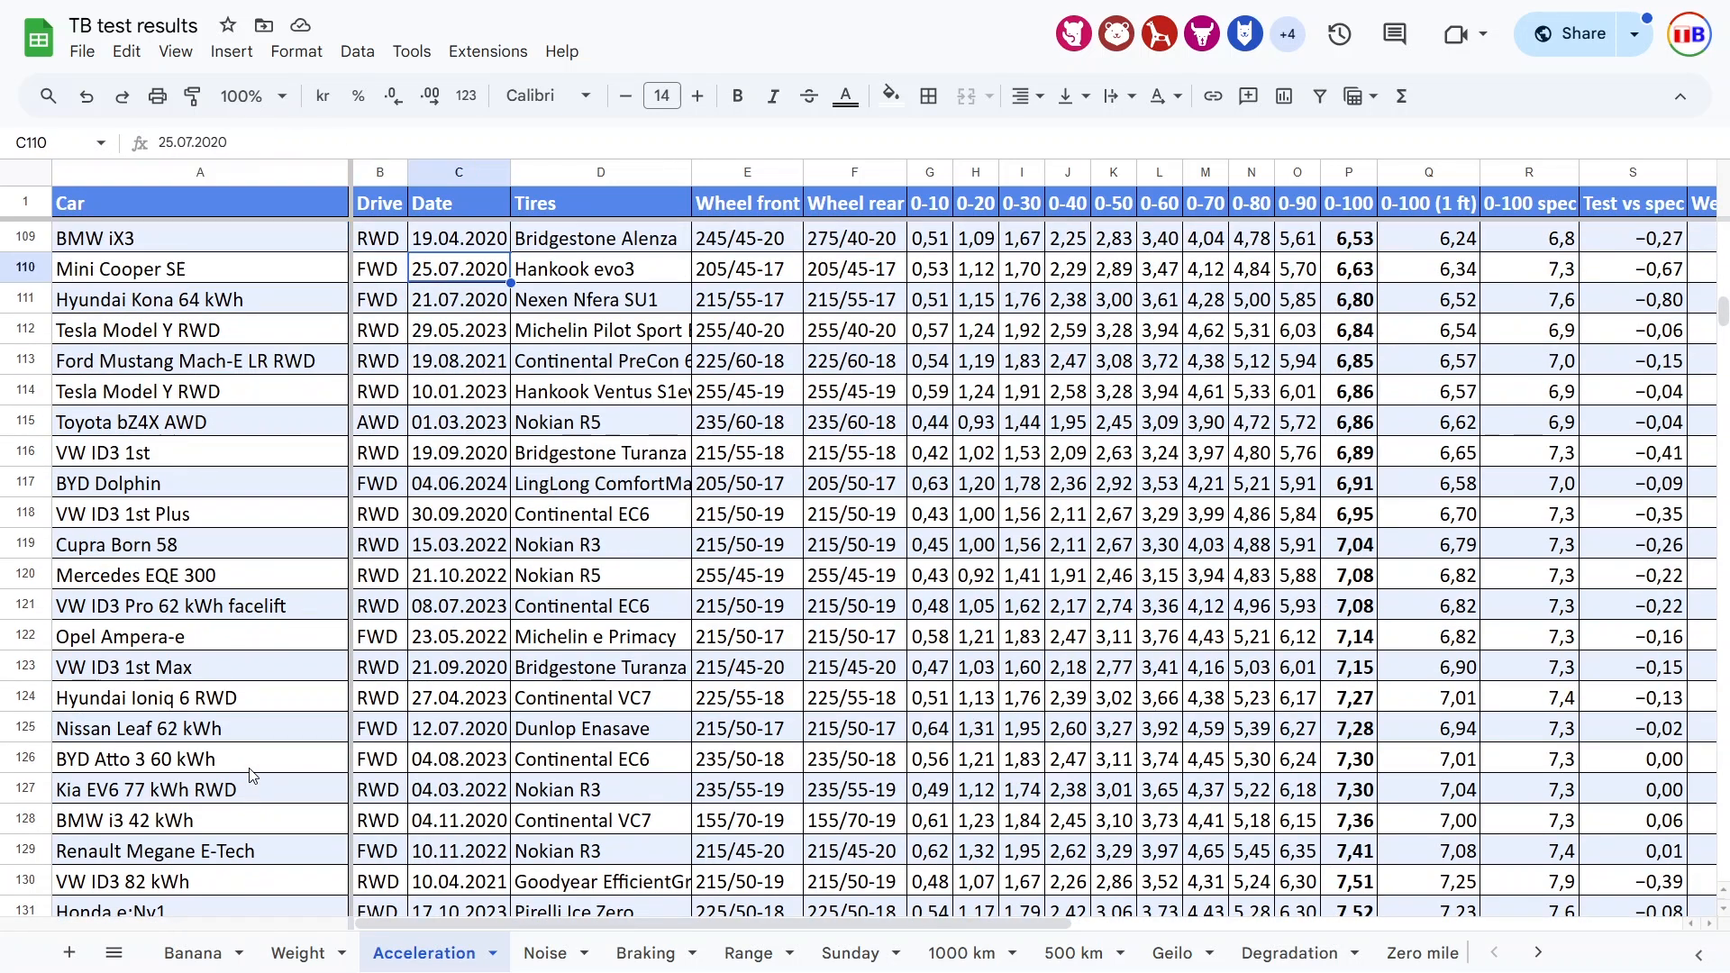
Step: Check the older Mini Cooper SE's claimed 0-100, 0-50 and 0-80 times, then the 2024 model's weight
click(746, 269)
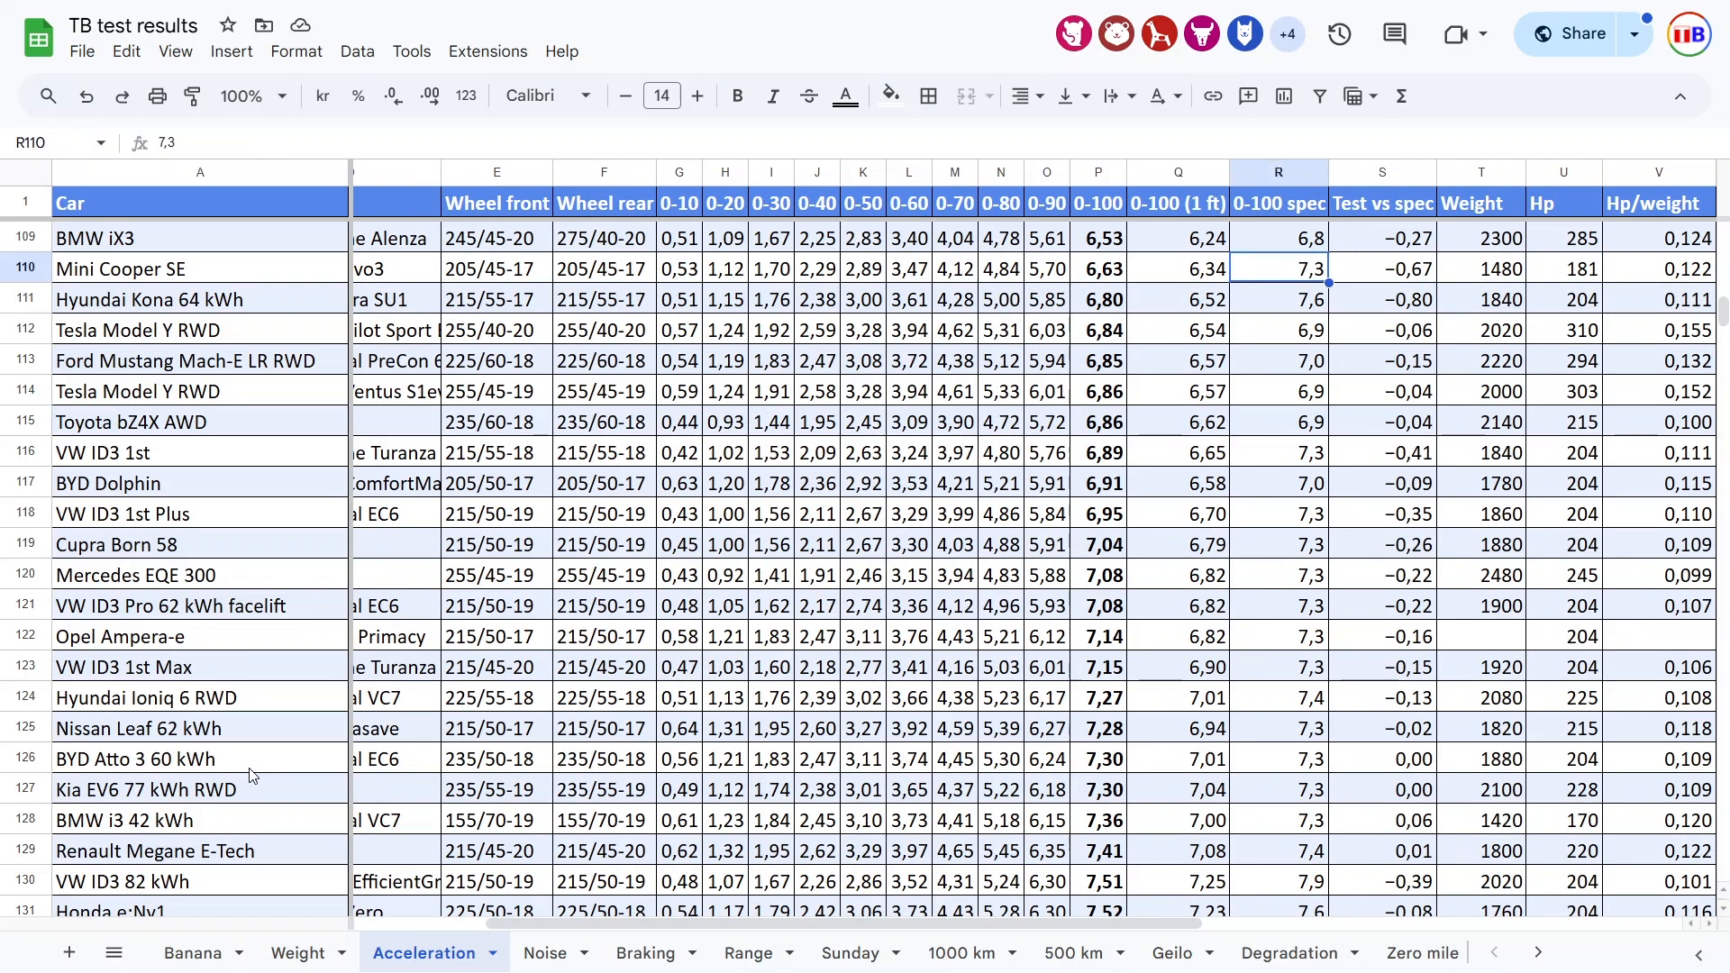
click(861, 269)
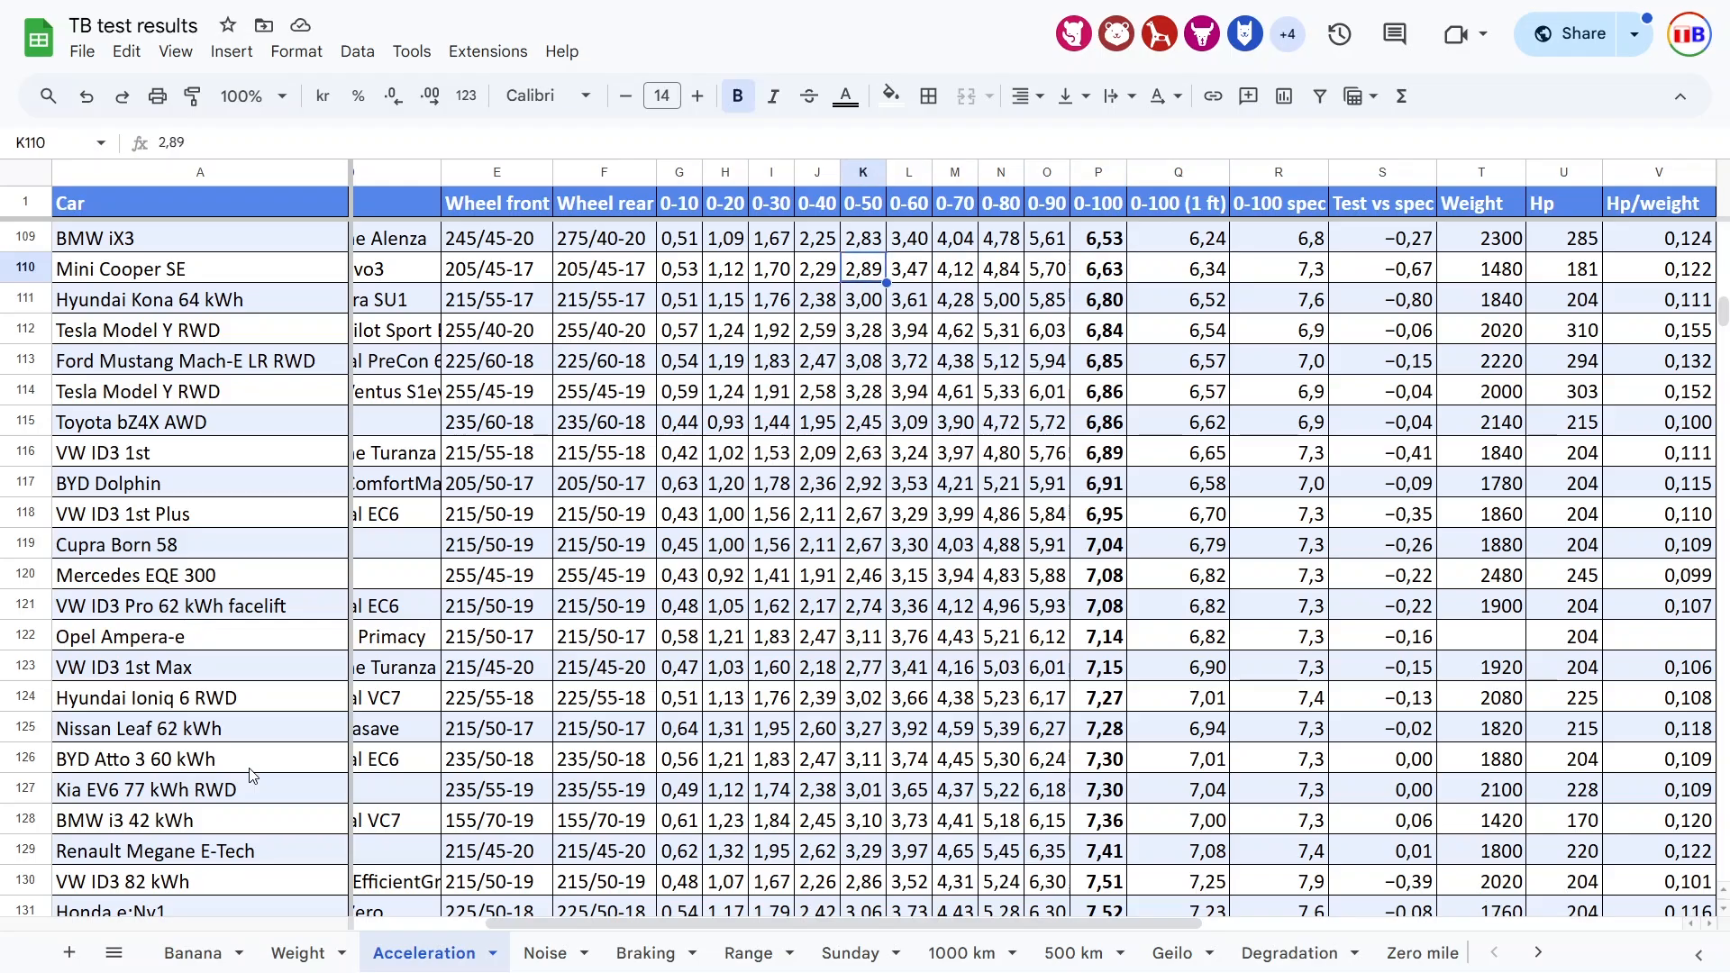
click(999, 269)
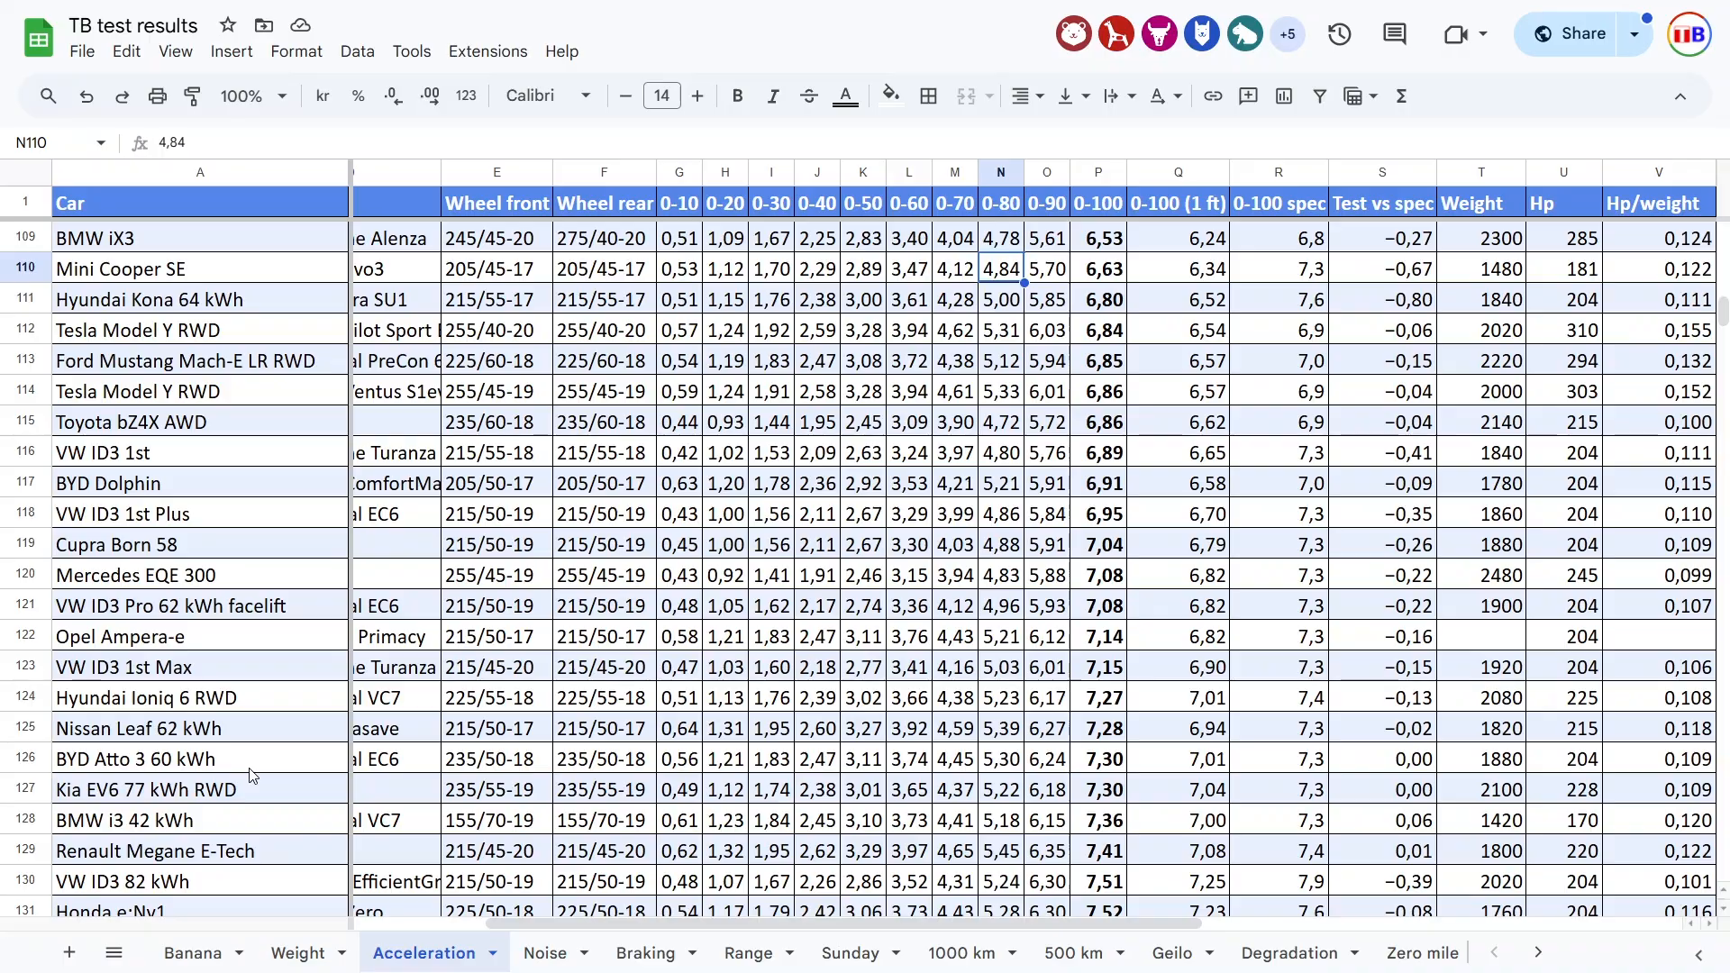
click(1481, 268)
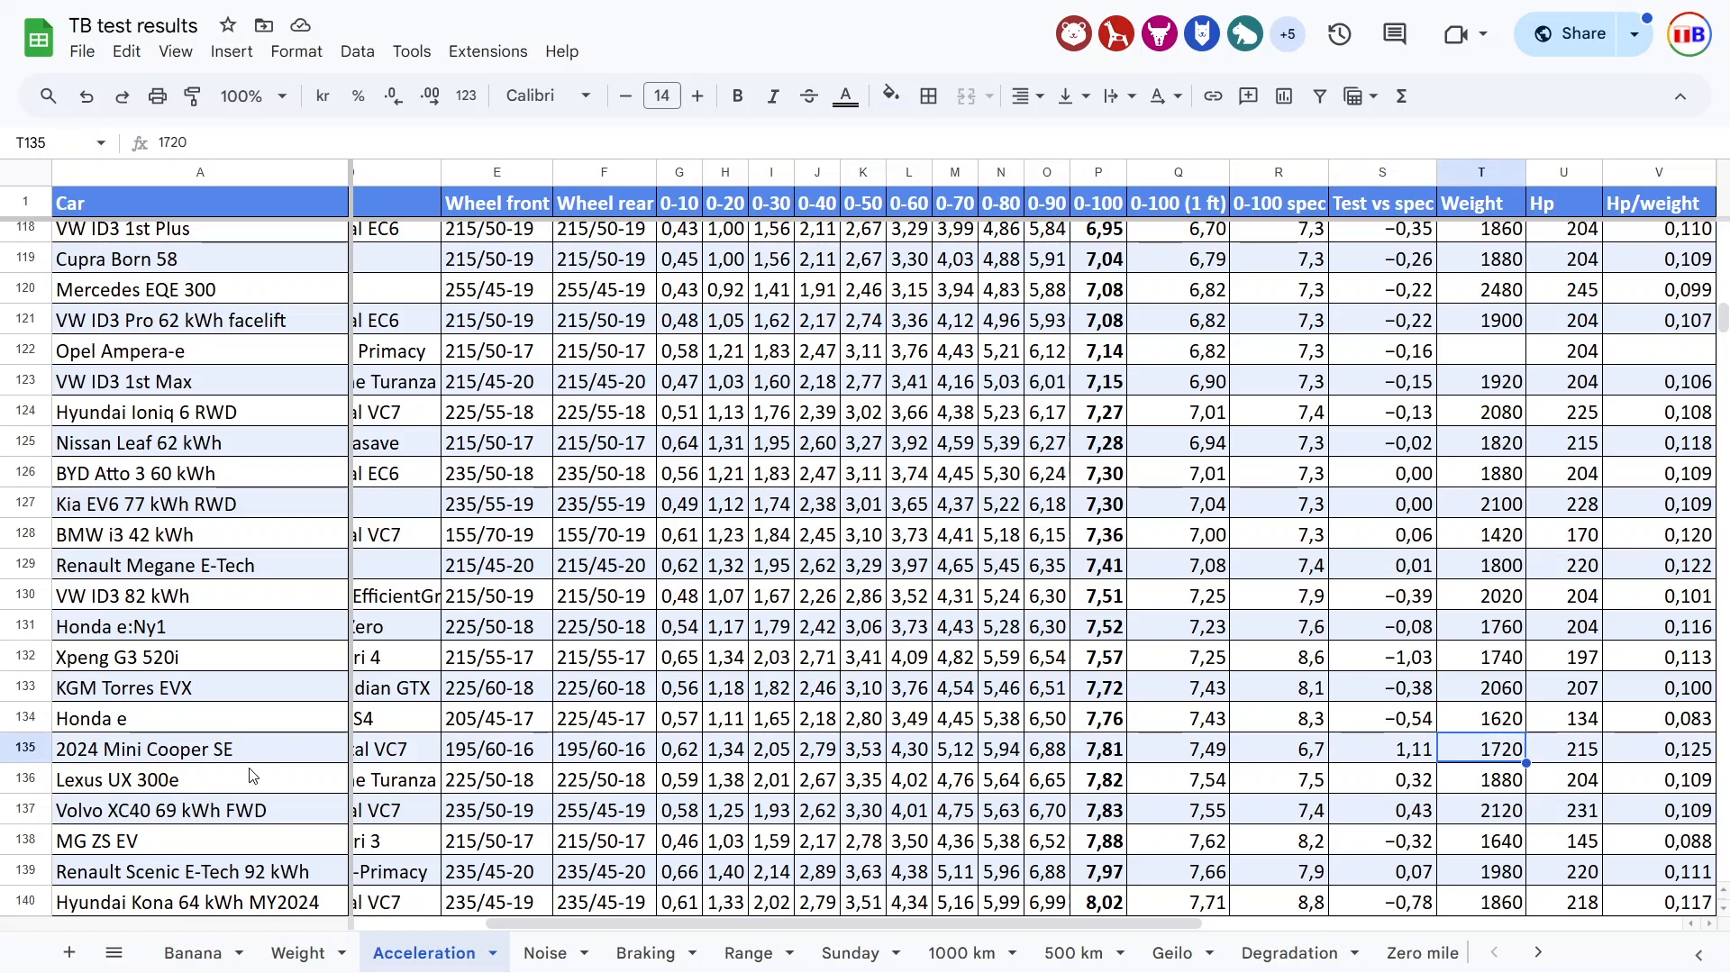
Step: Compare horsepower of the 2024 Mini Cooper SE, Tesla Model Y LR RWD and older Mini, then switch to the Noise sheet
click(1562, 748)
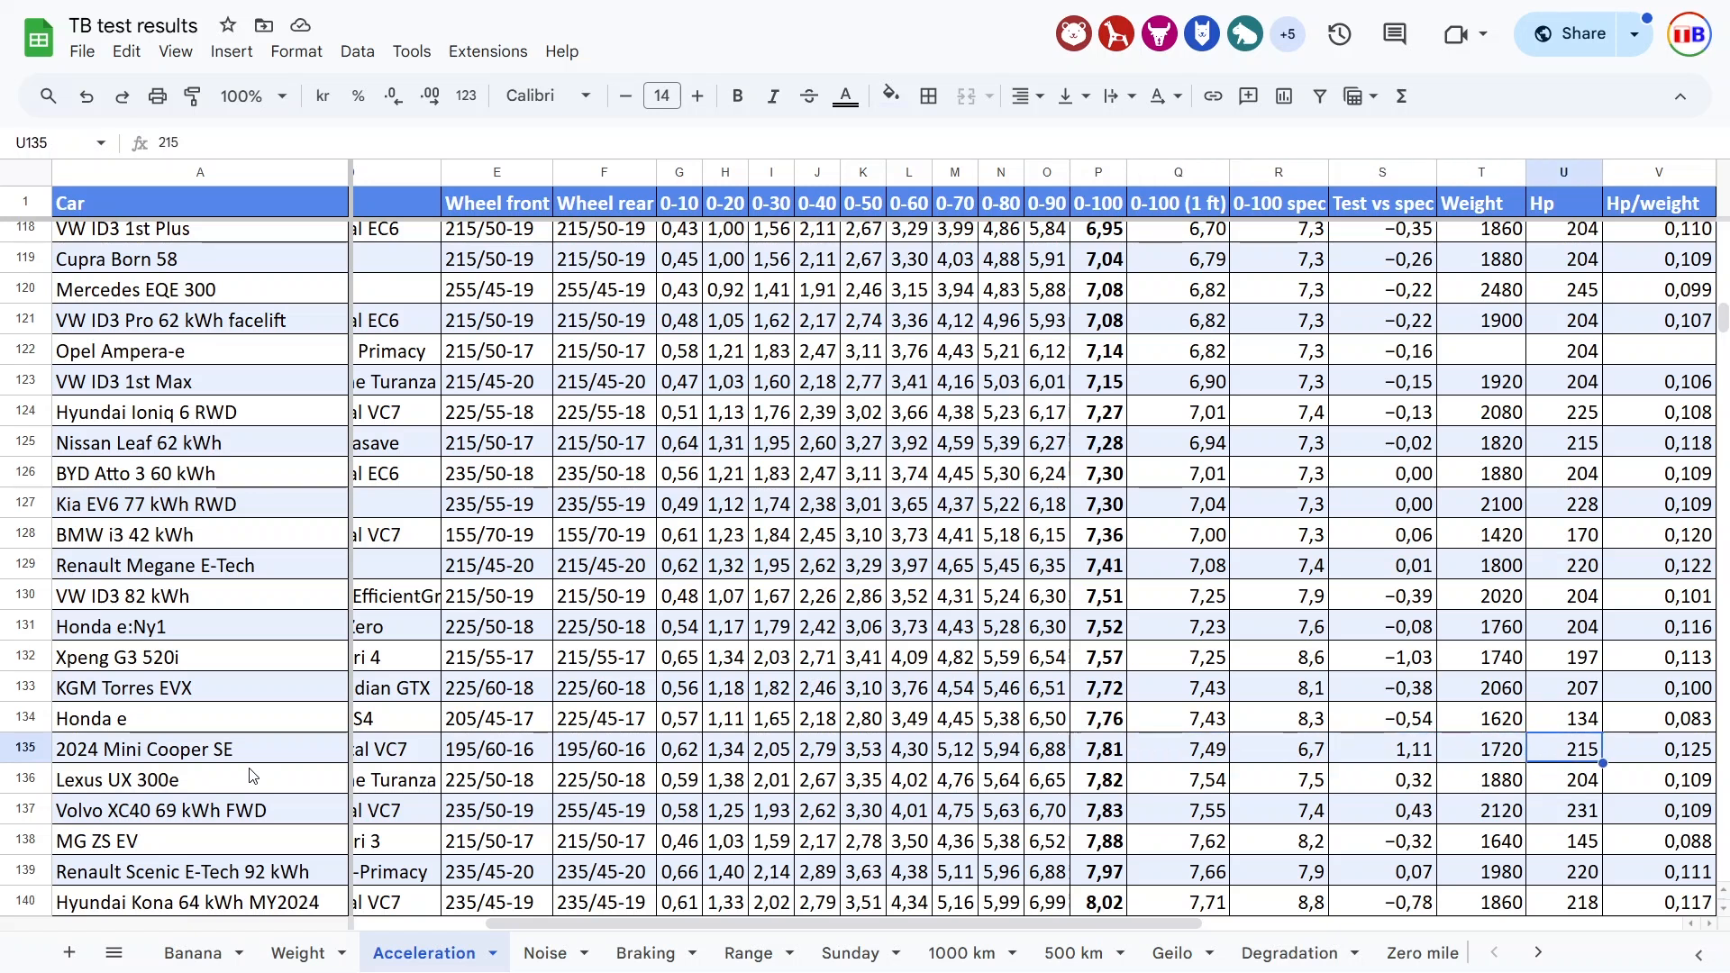
click(1562, 288)
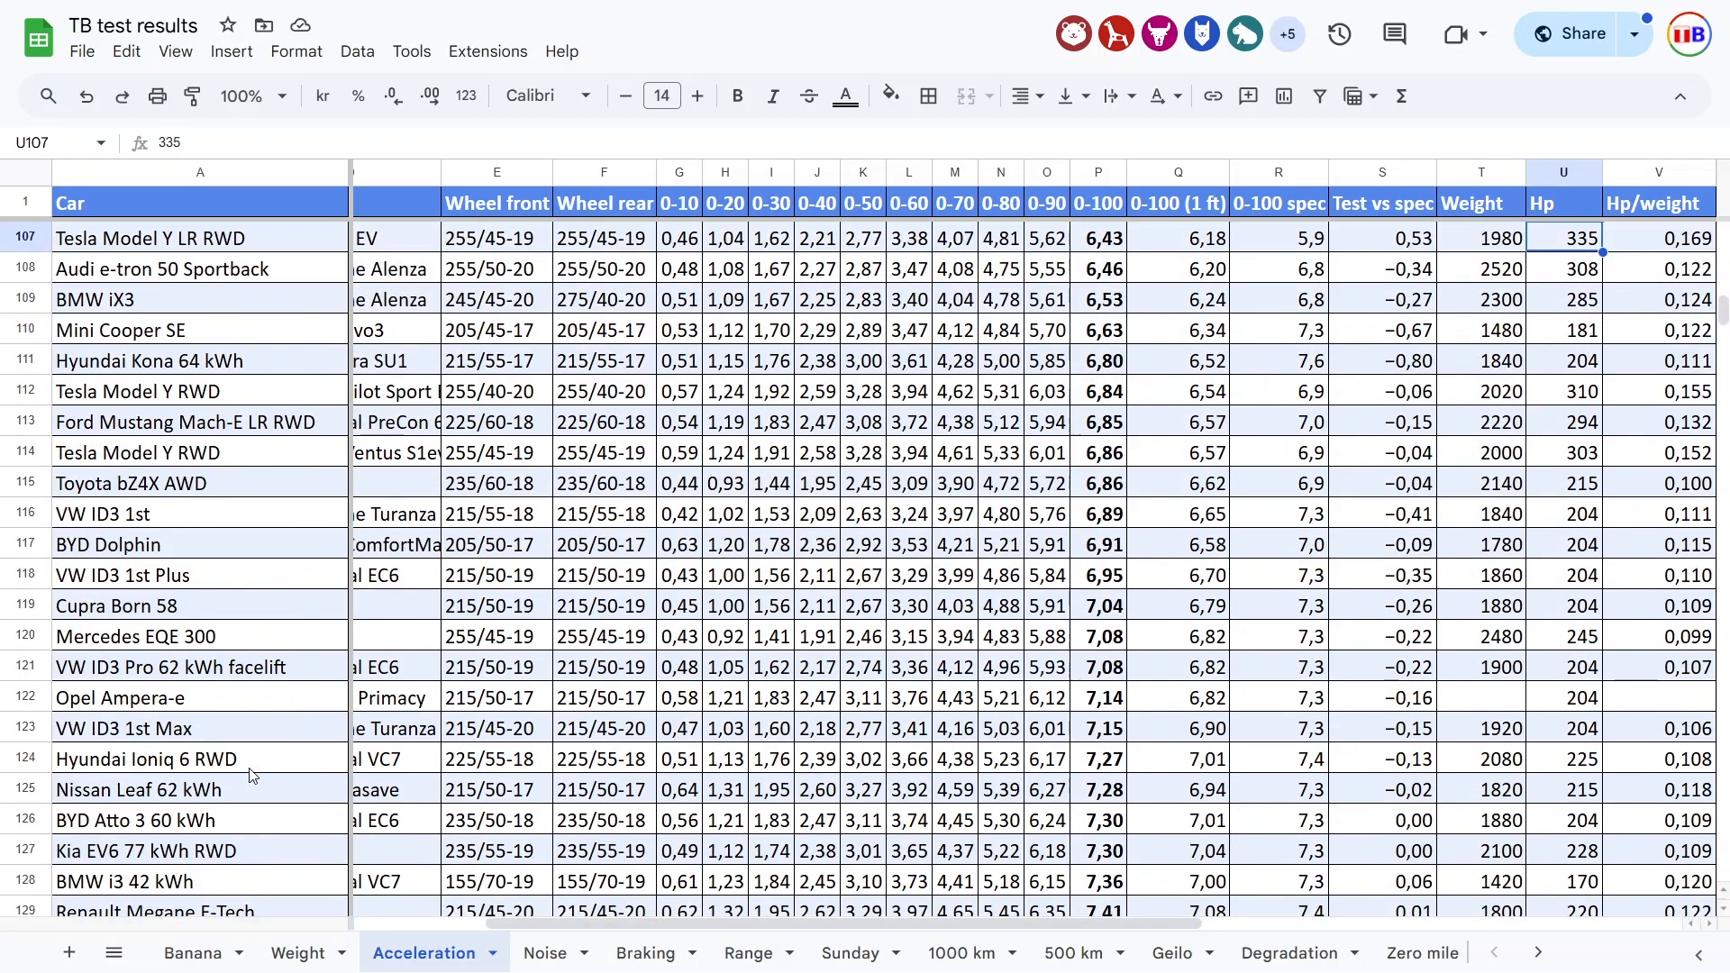
click(1562, 327)
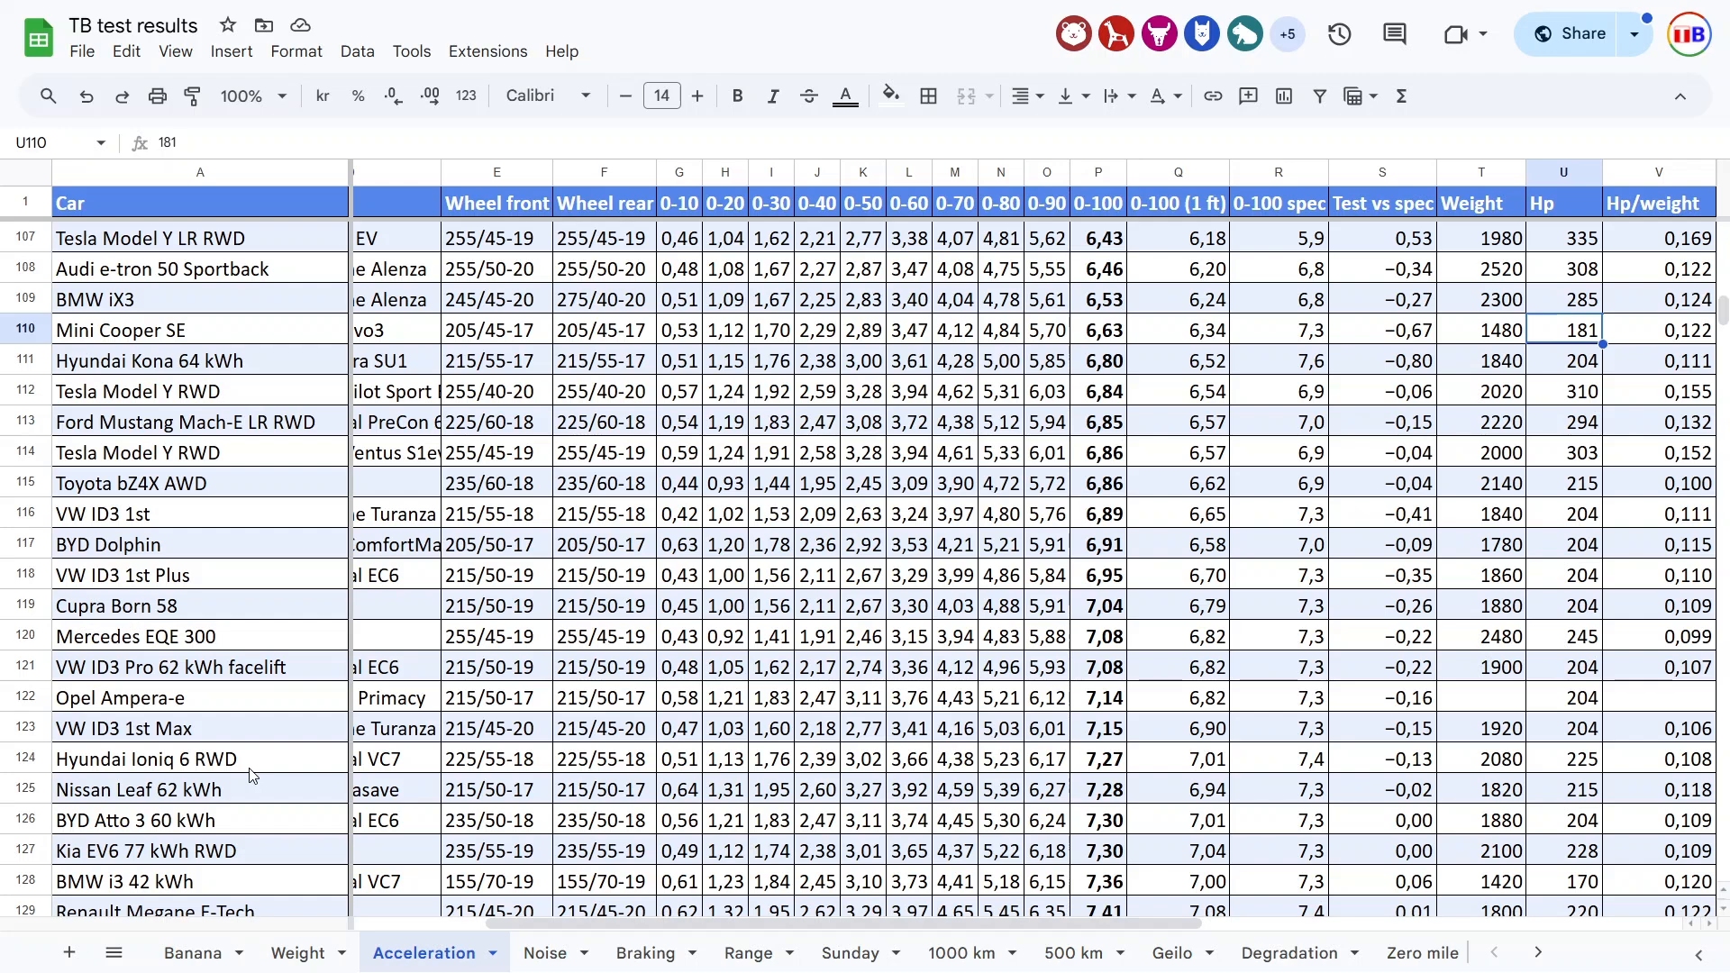
click(542, 951)
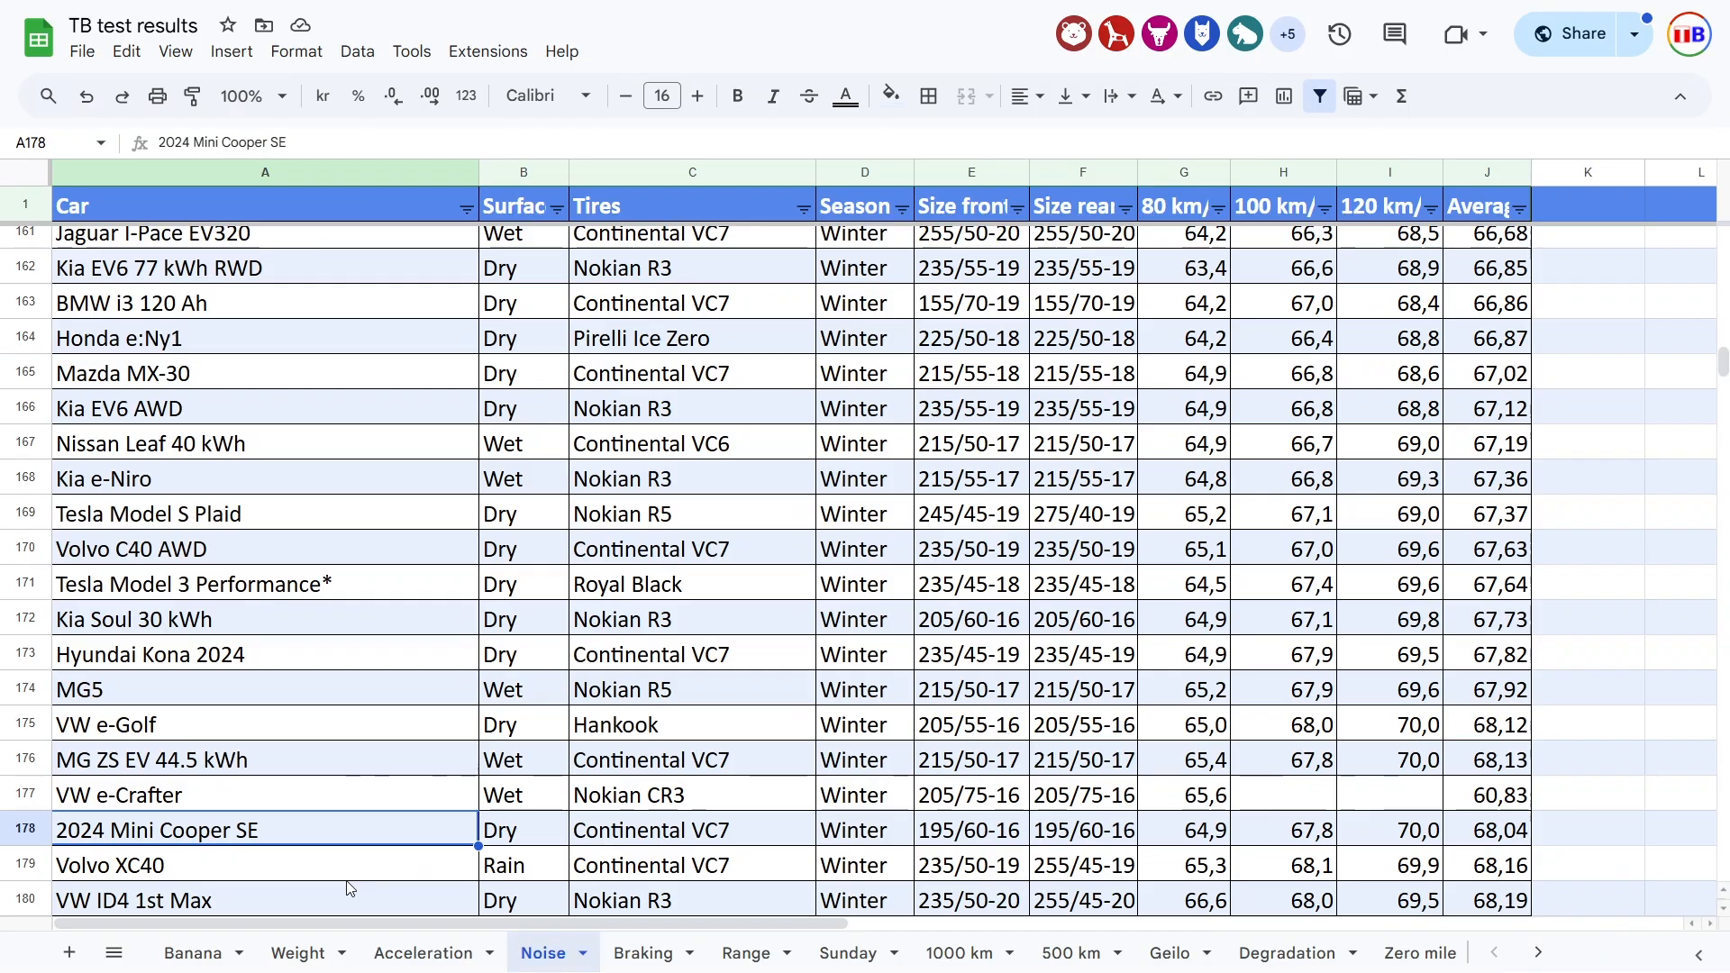
click(692, 828)
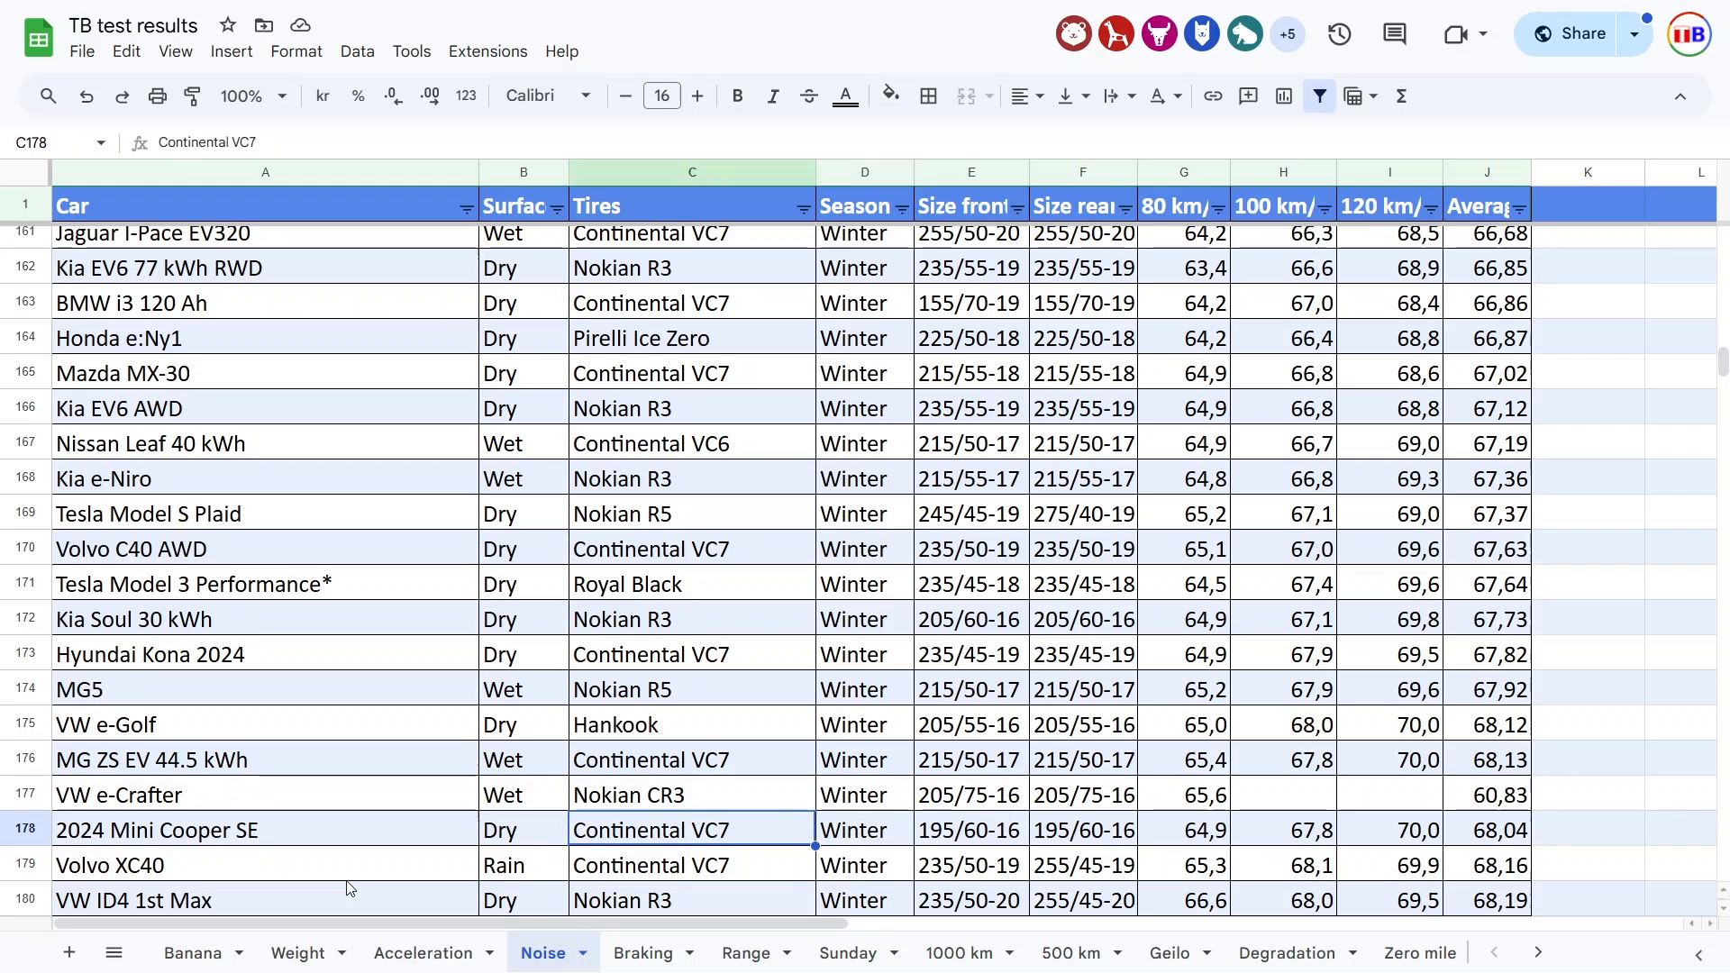
click(863, 829)
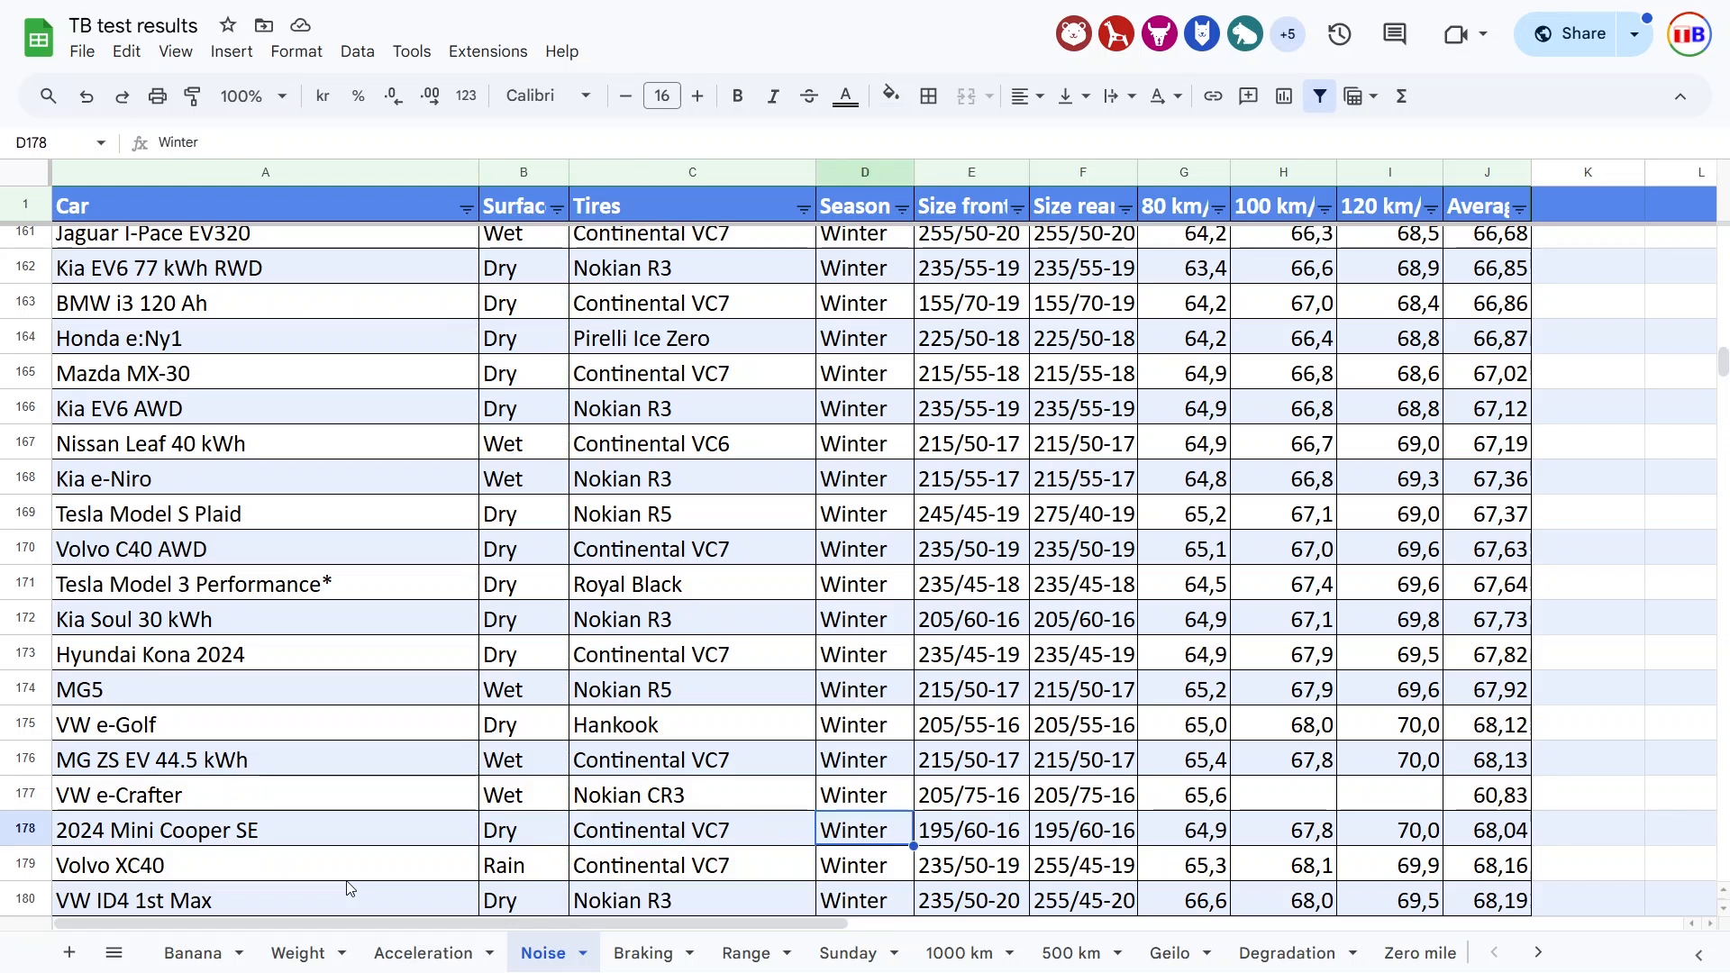
click(1387, 829)
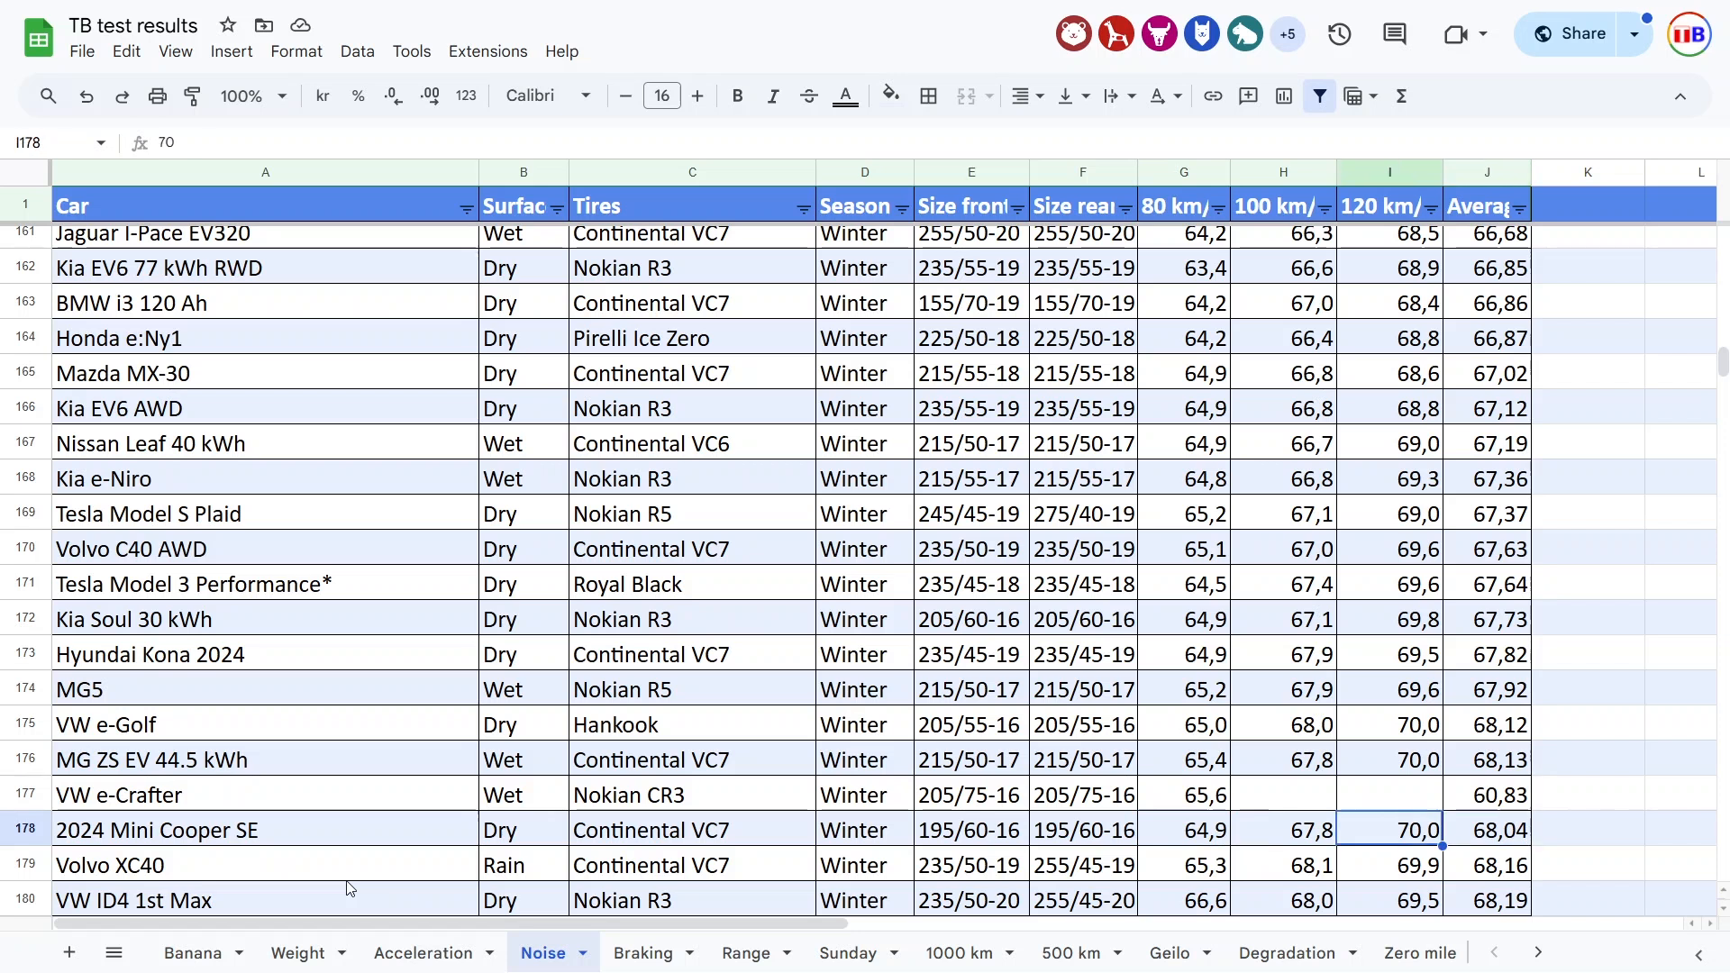
click(265, 759)
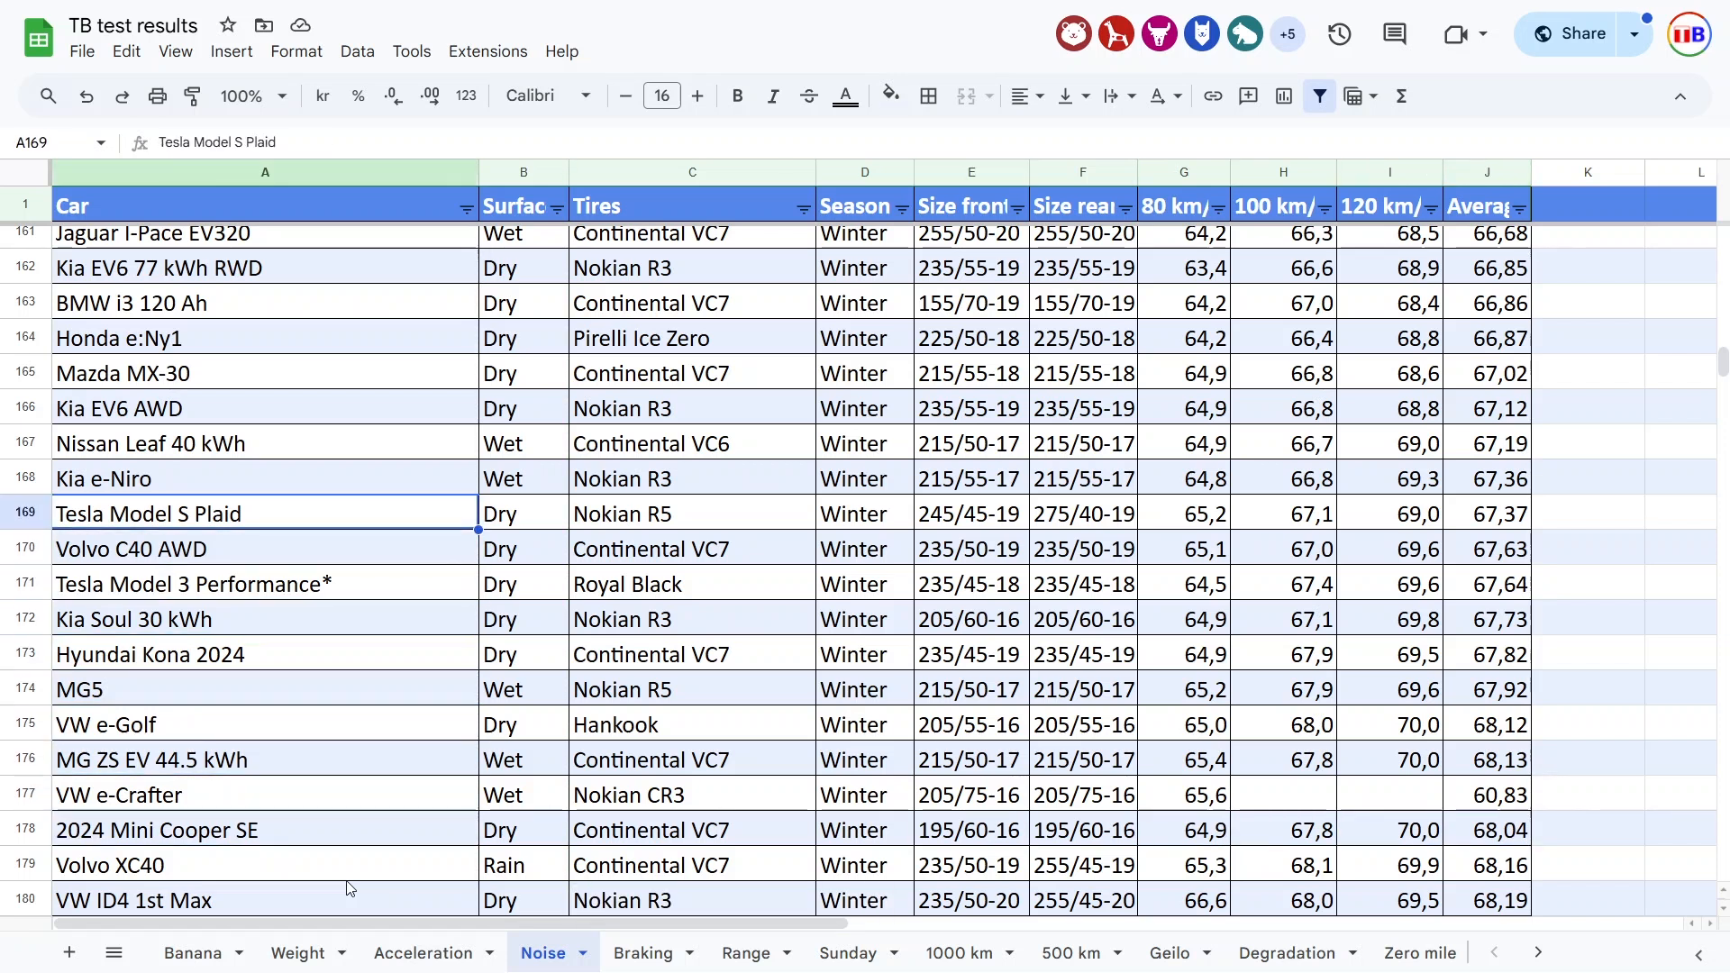
scroll(up, 3)
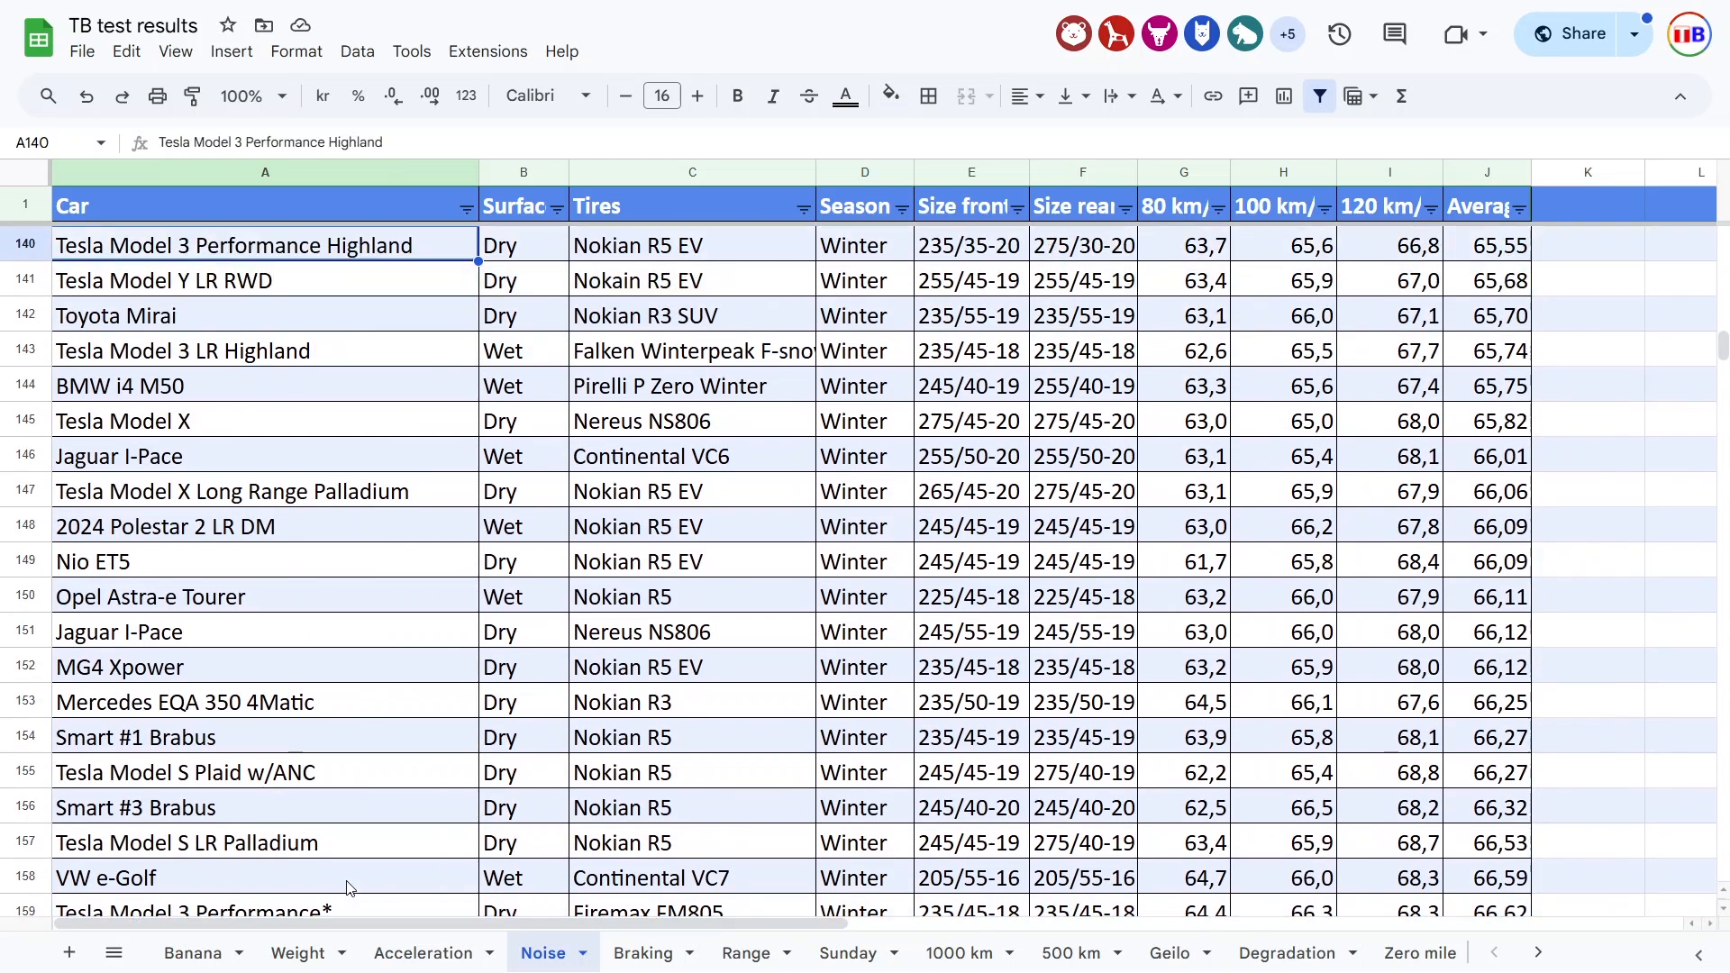
scroll(up, 3)
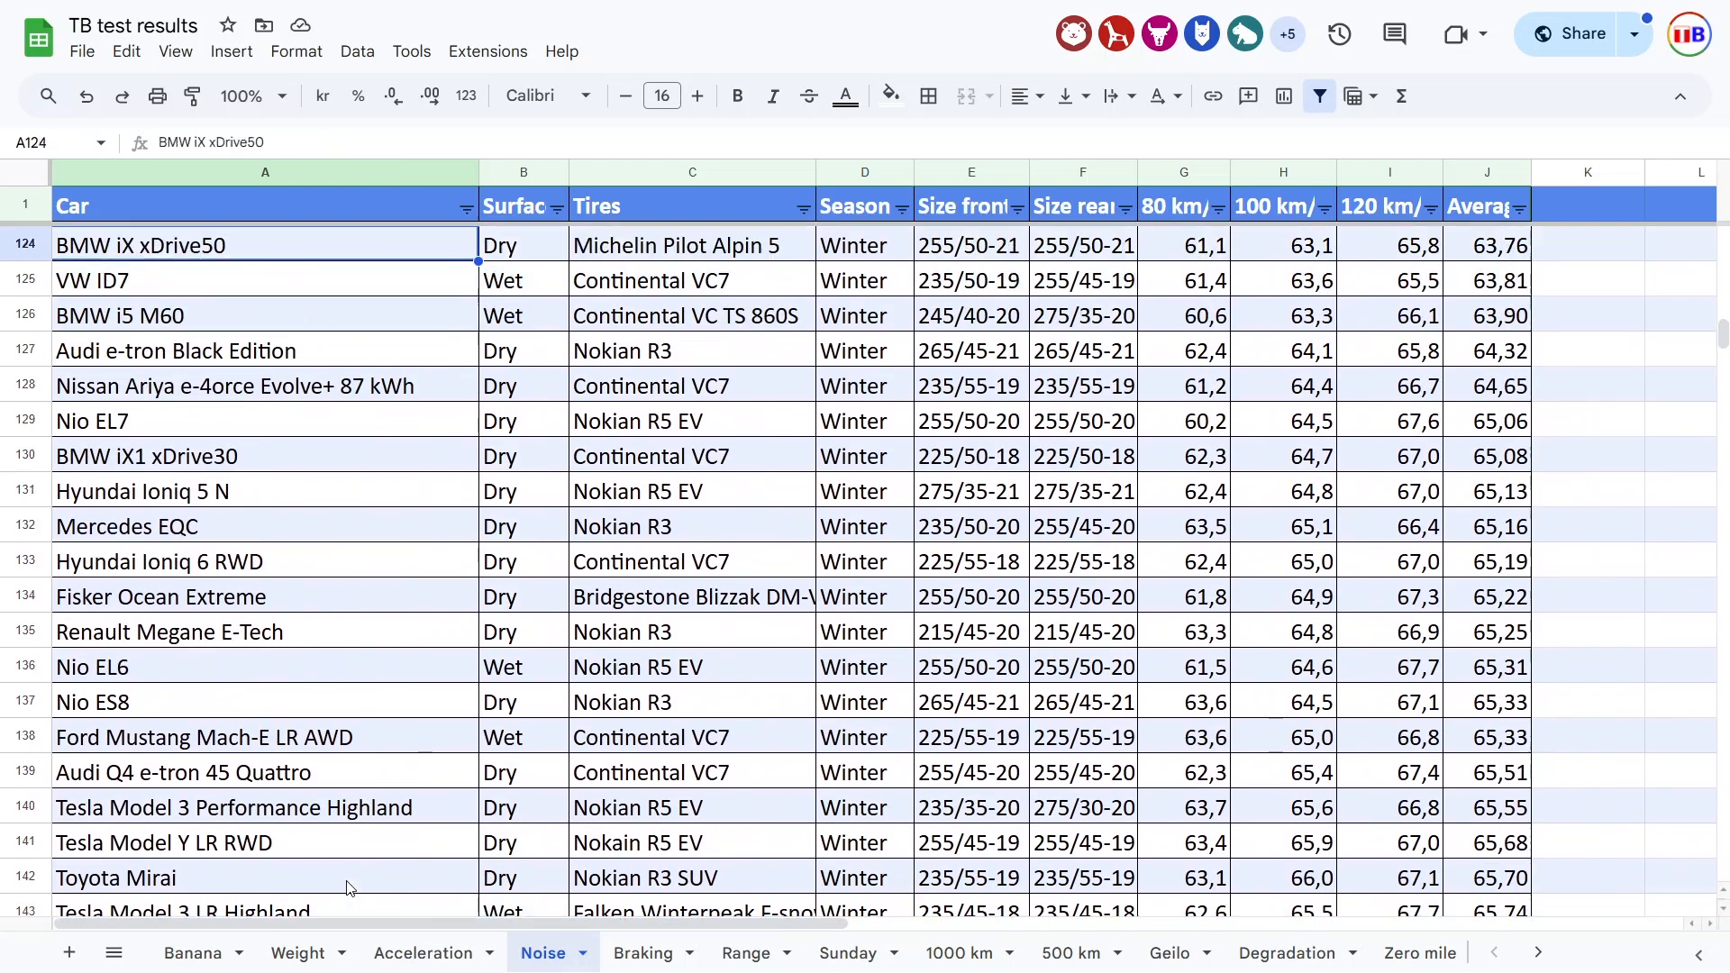
scroll(up, 3)
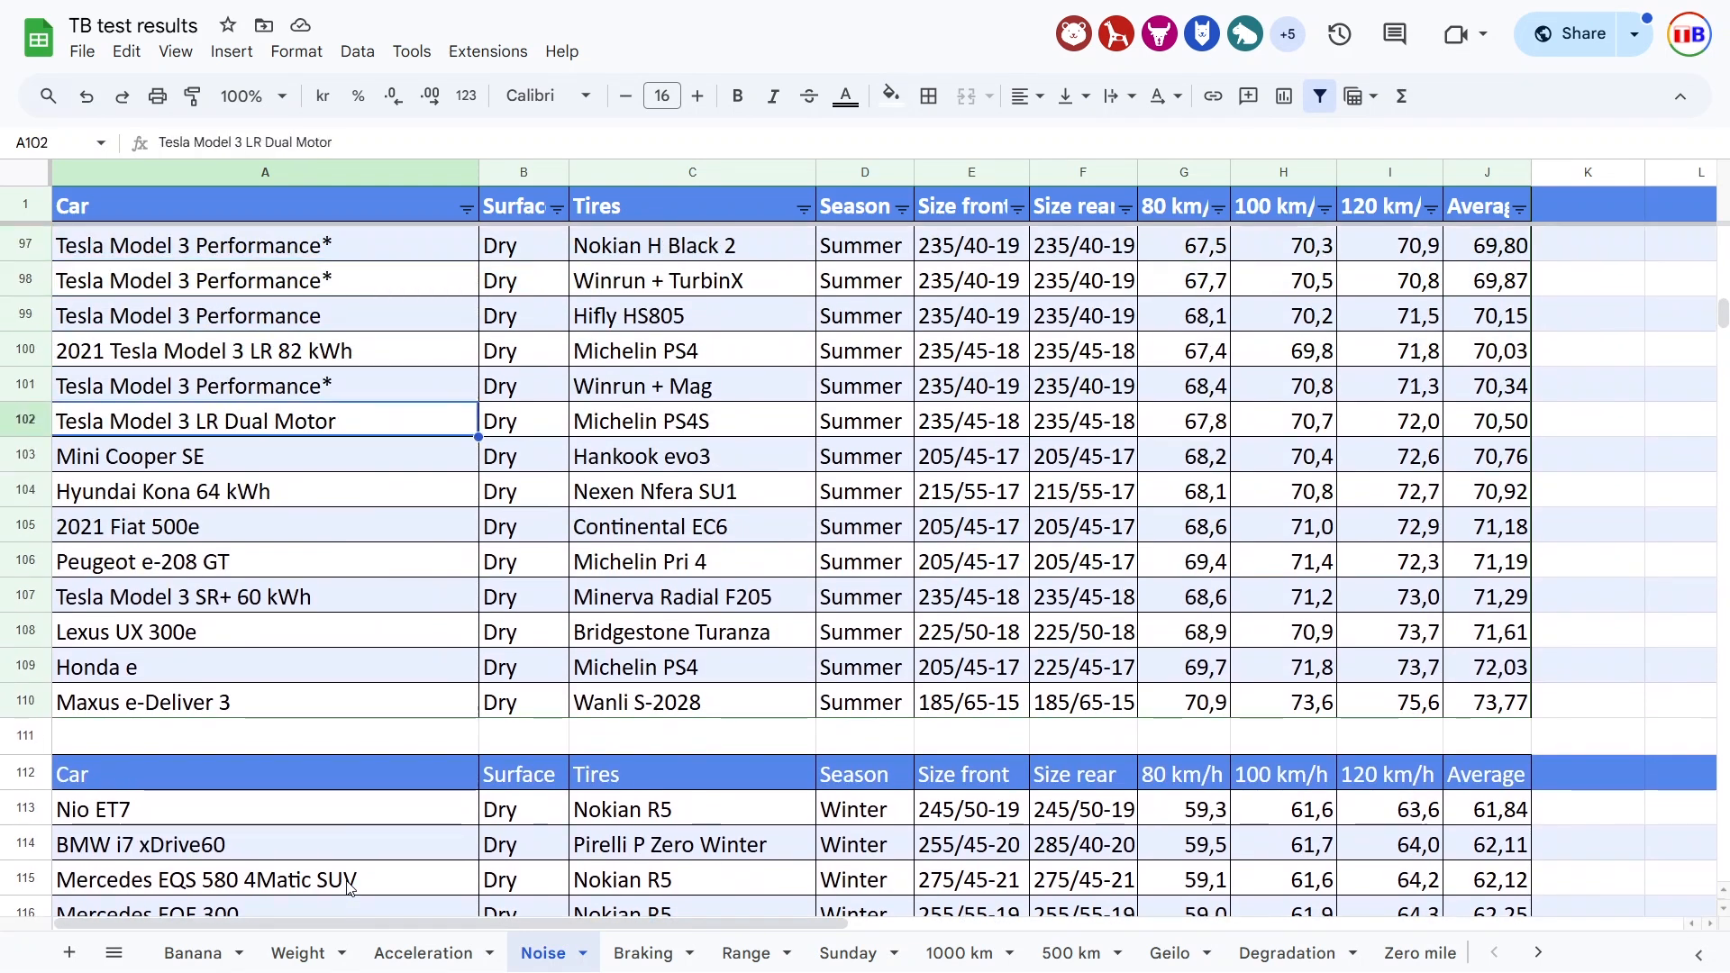
click(1281, 456)
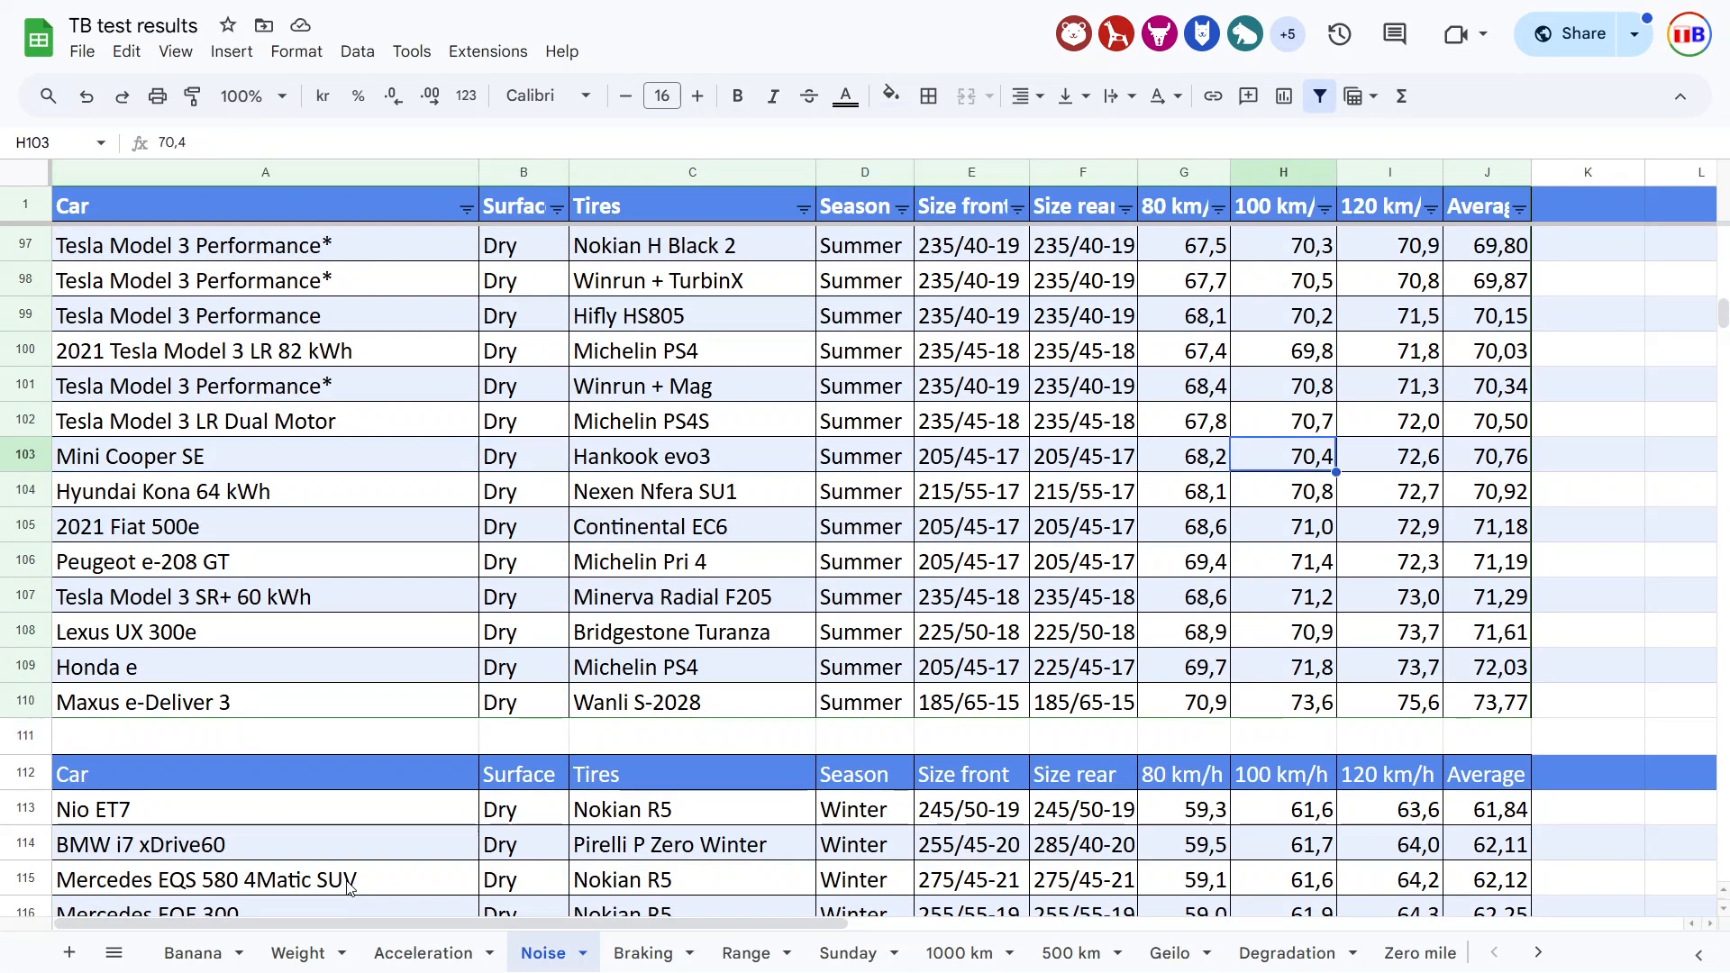
click(691, 456)
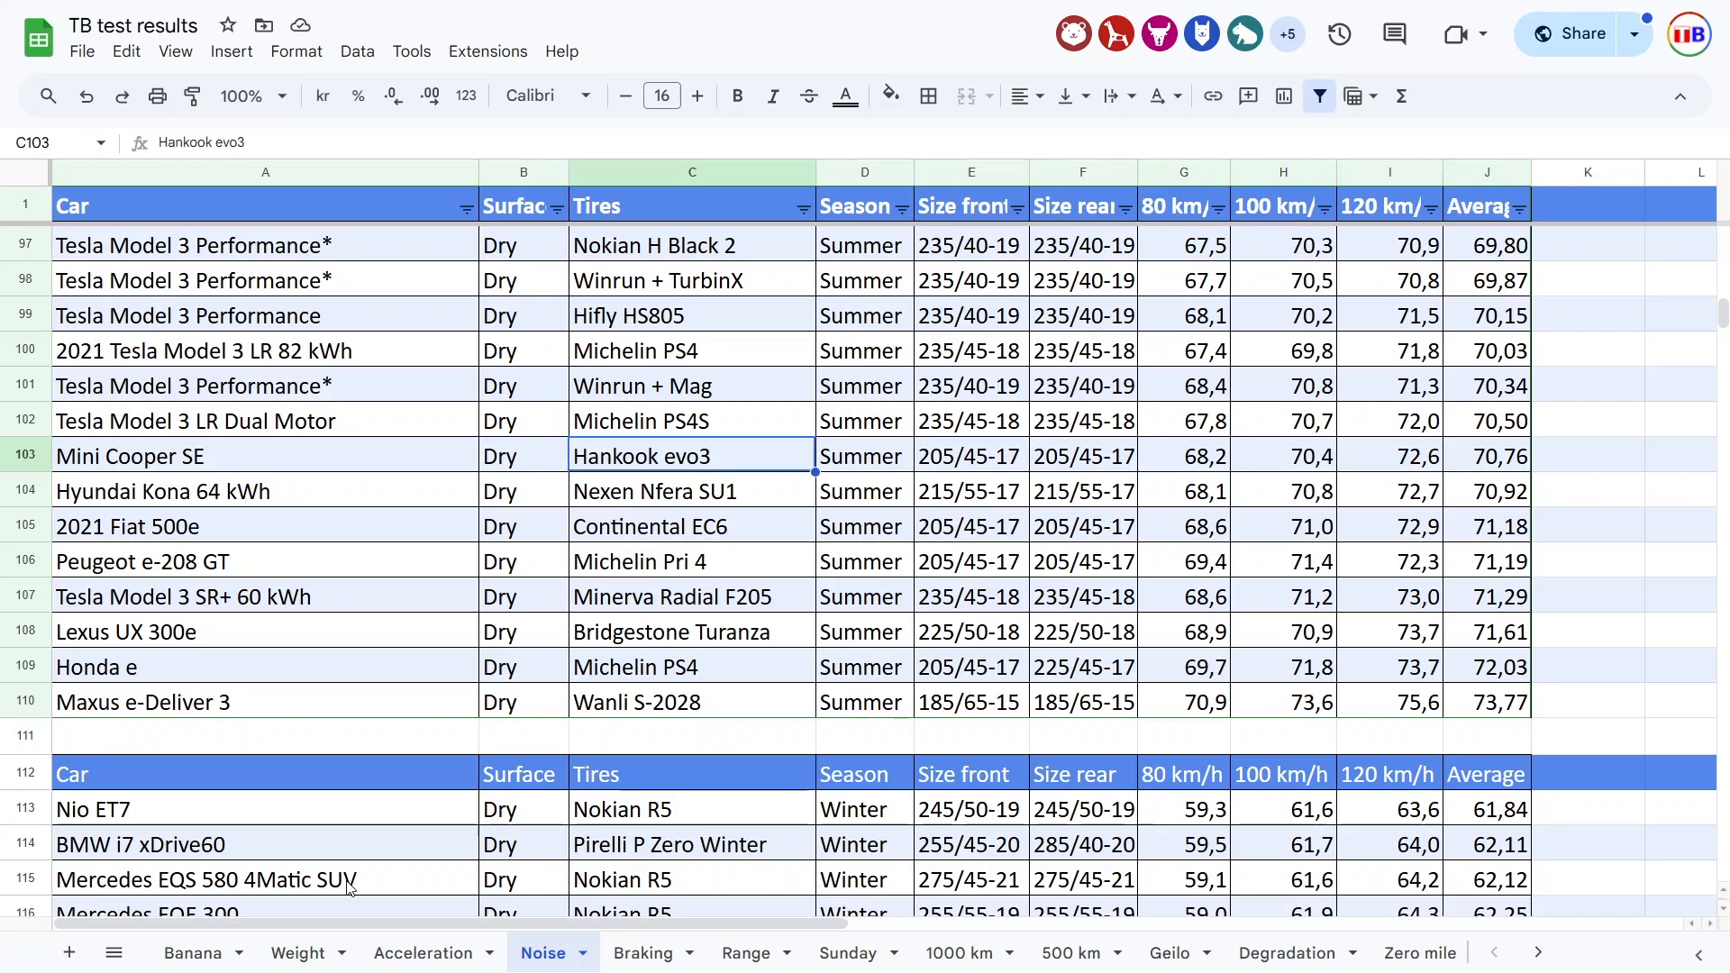